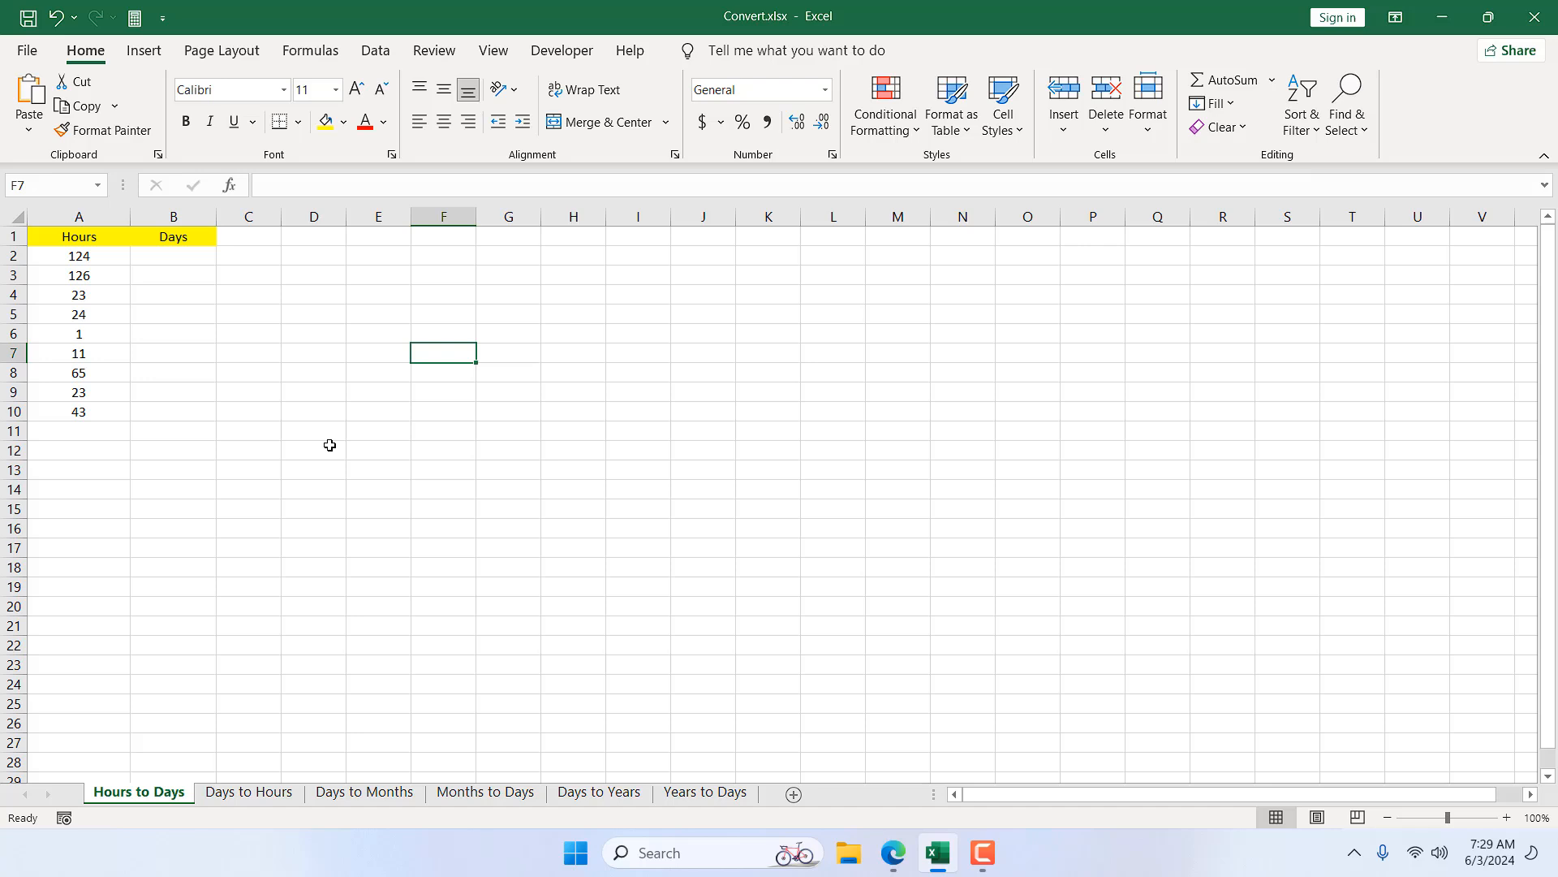
mouse_move(336, 445)
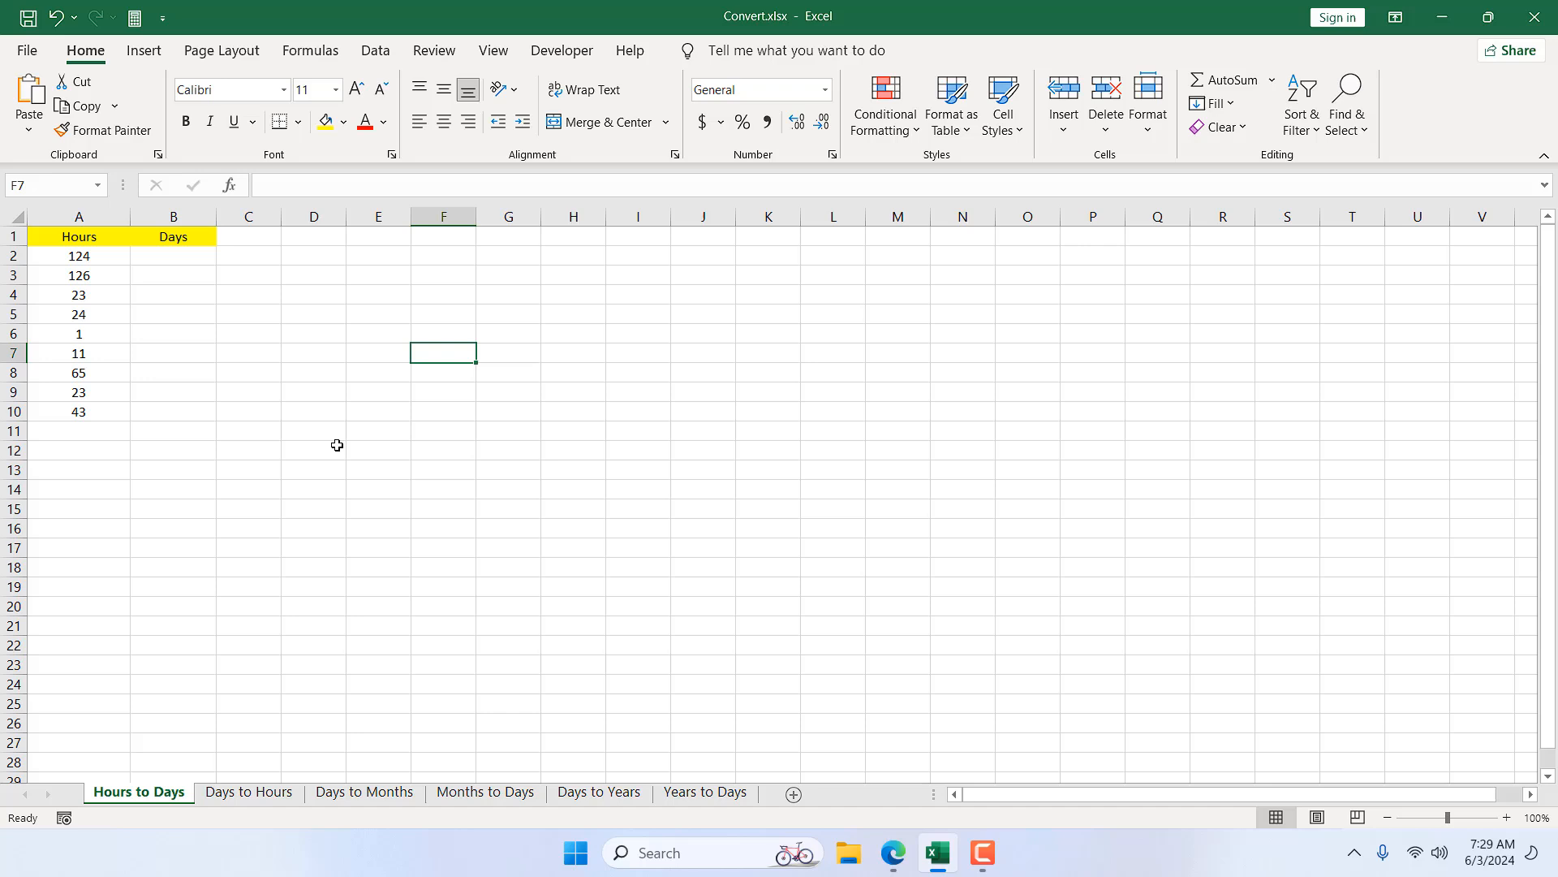
mouse_move(255, 411)
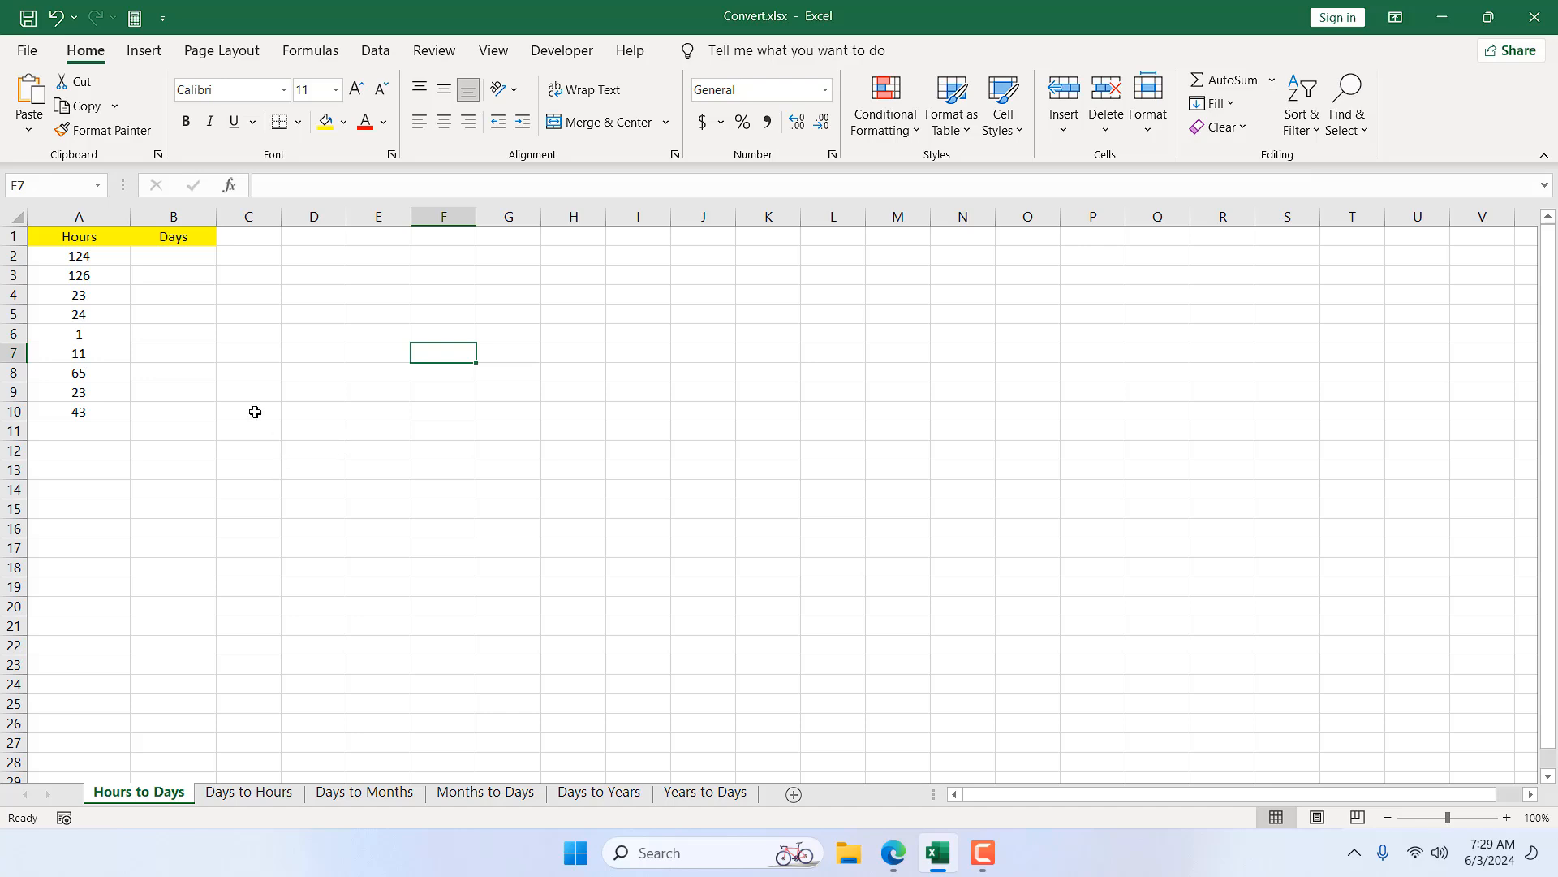
Enter 127 as a new hours value in A11 below the existing list.
left_click(174, 255)
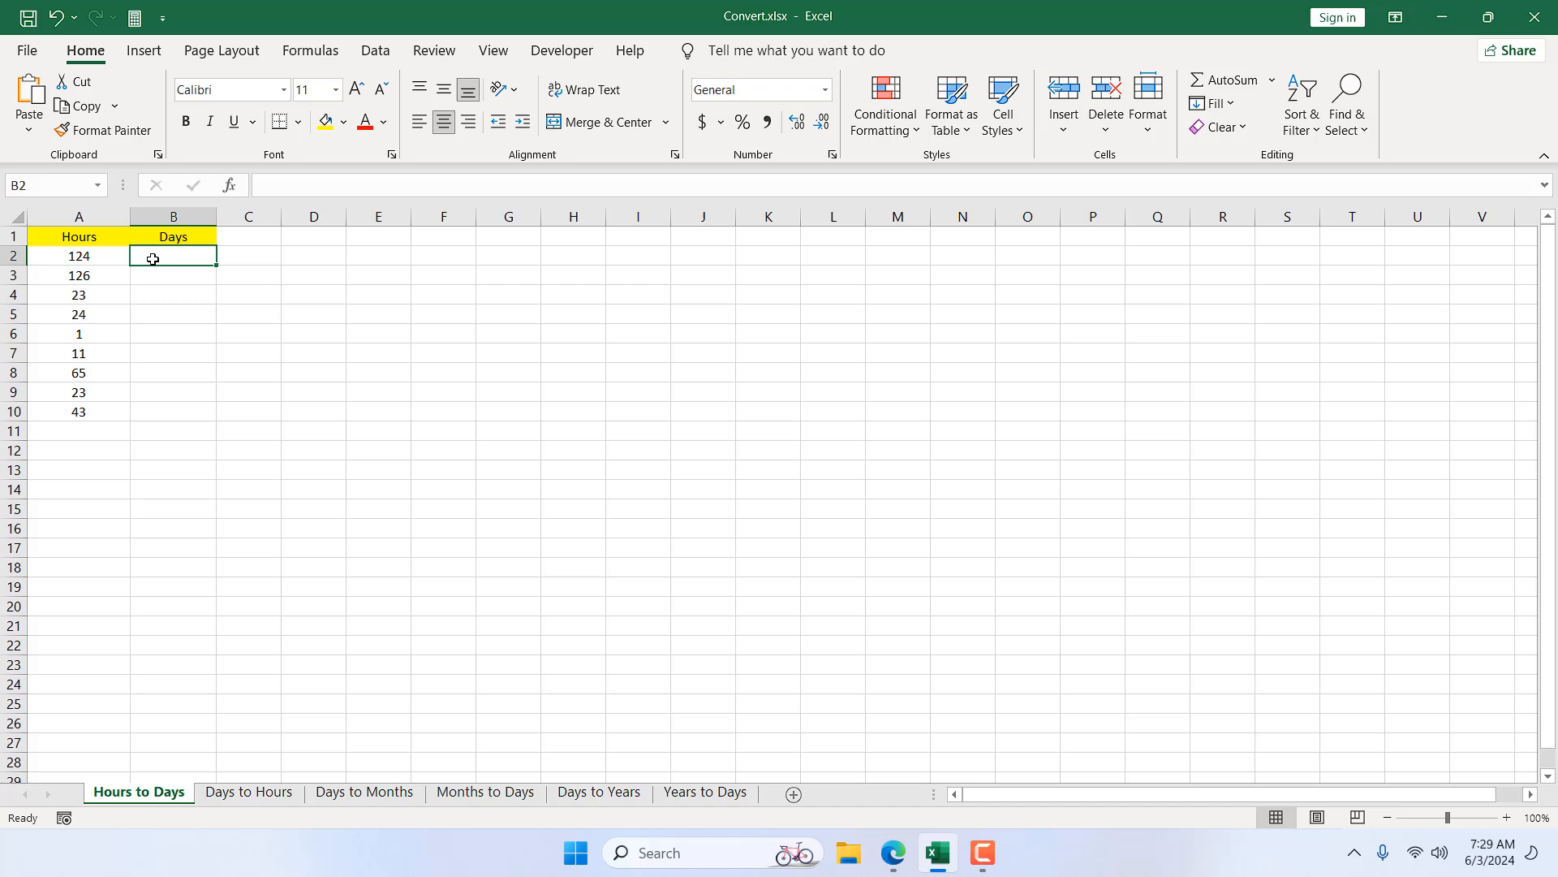
left_click(77, 216)
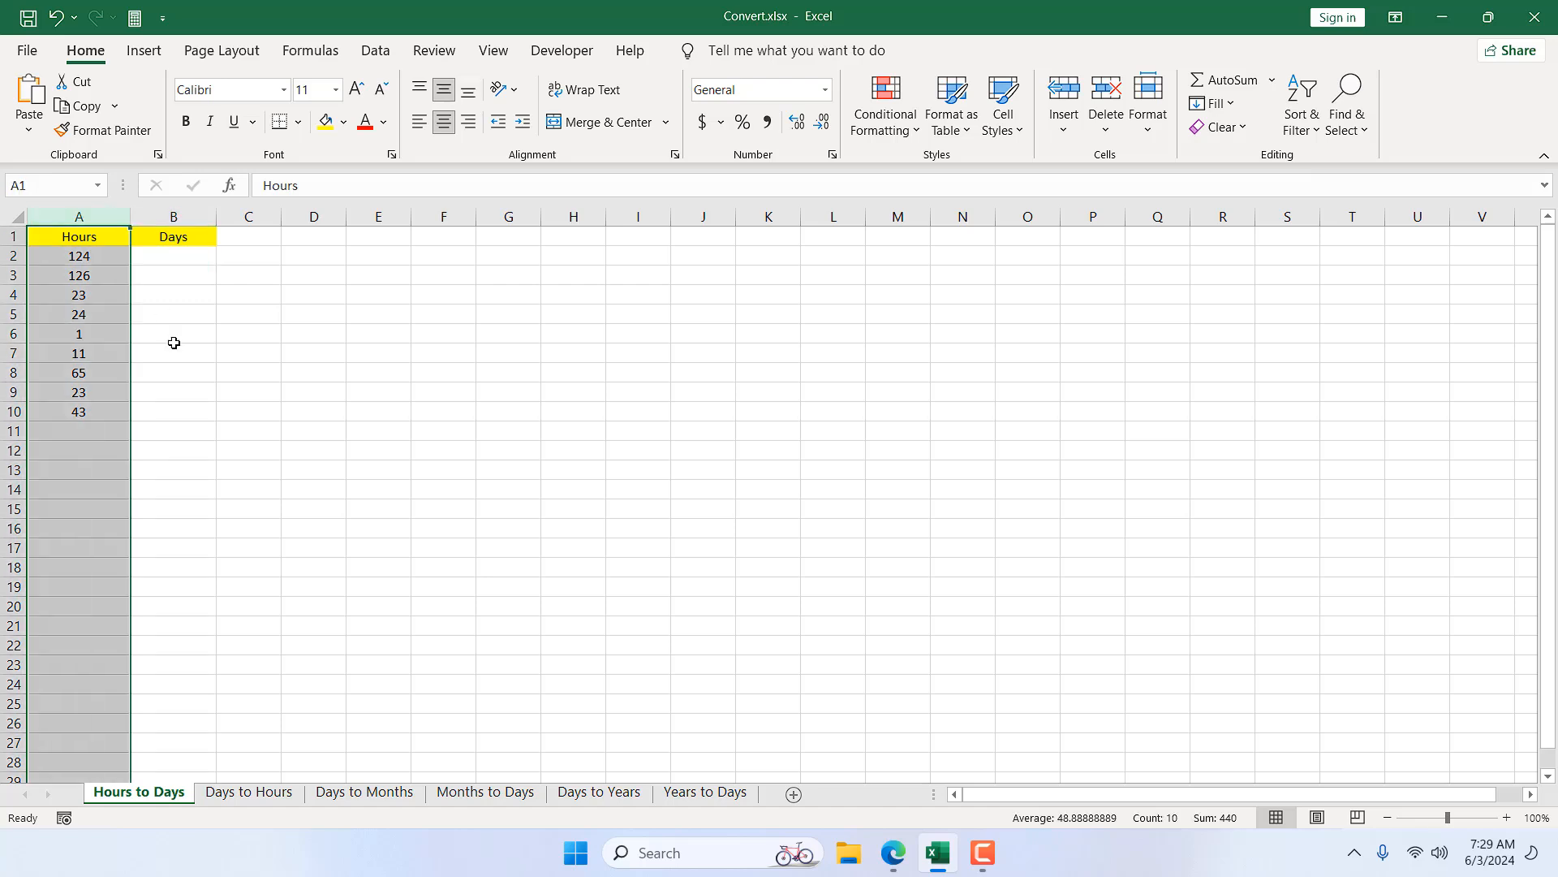
left_click(78, 430)
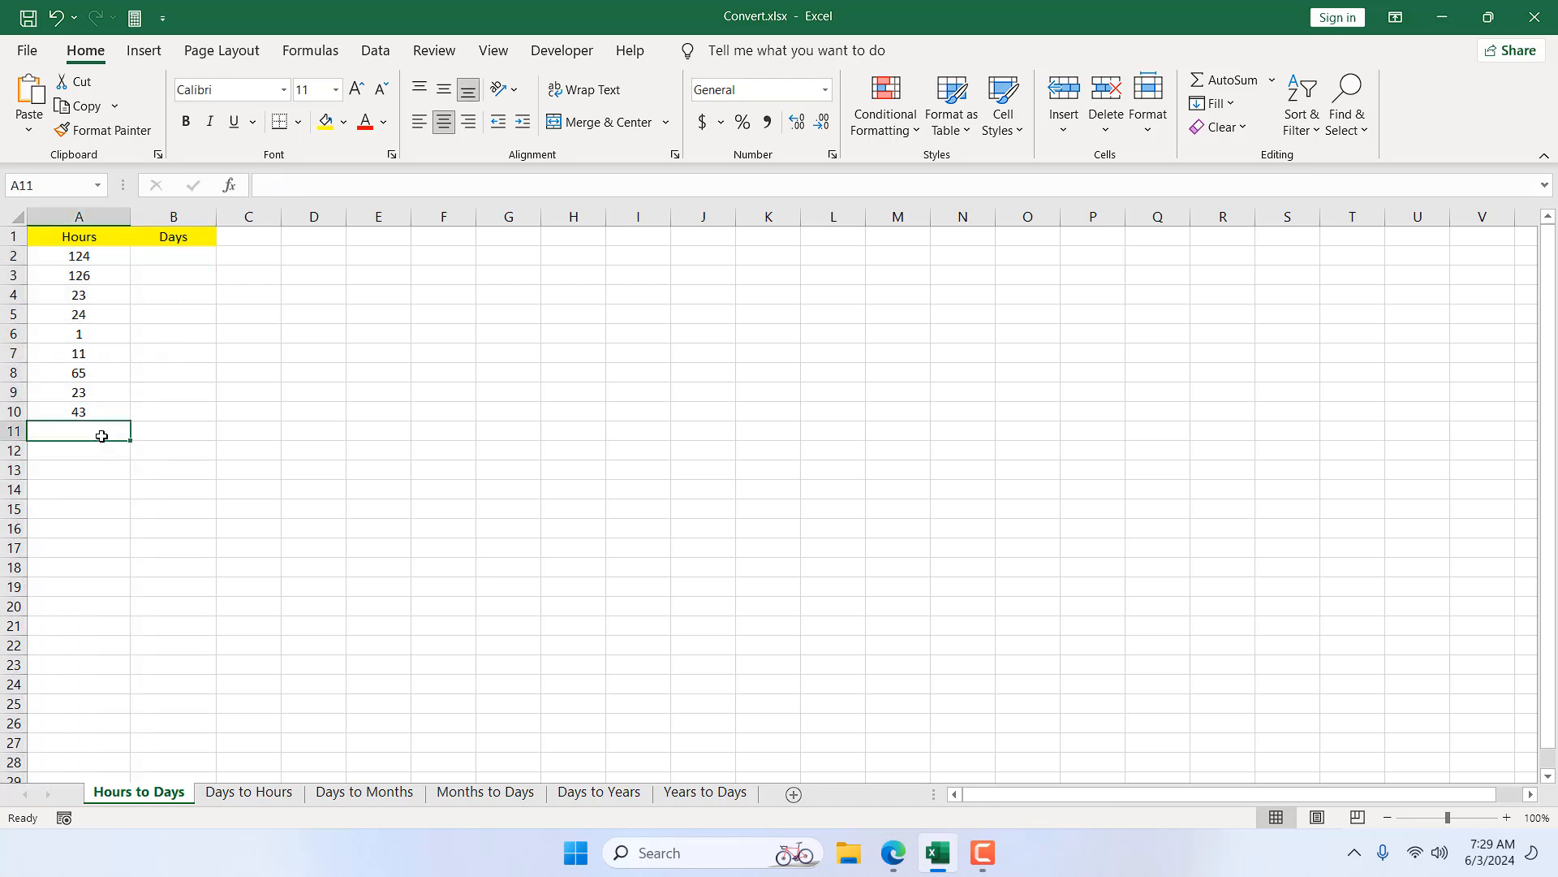
type("127")
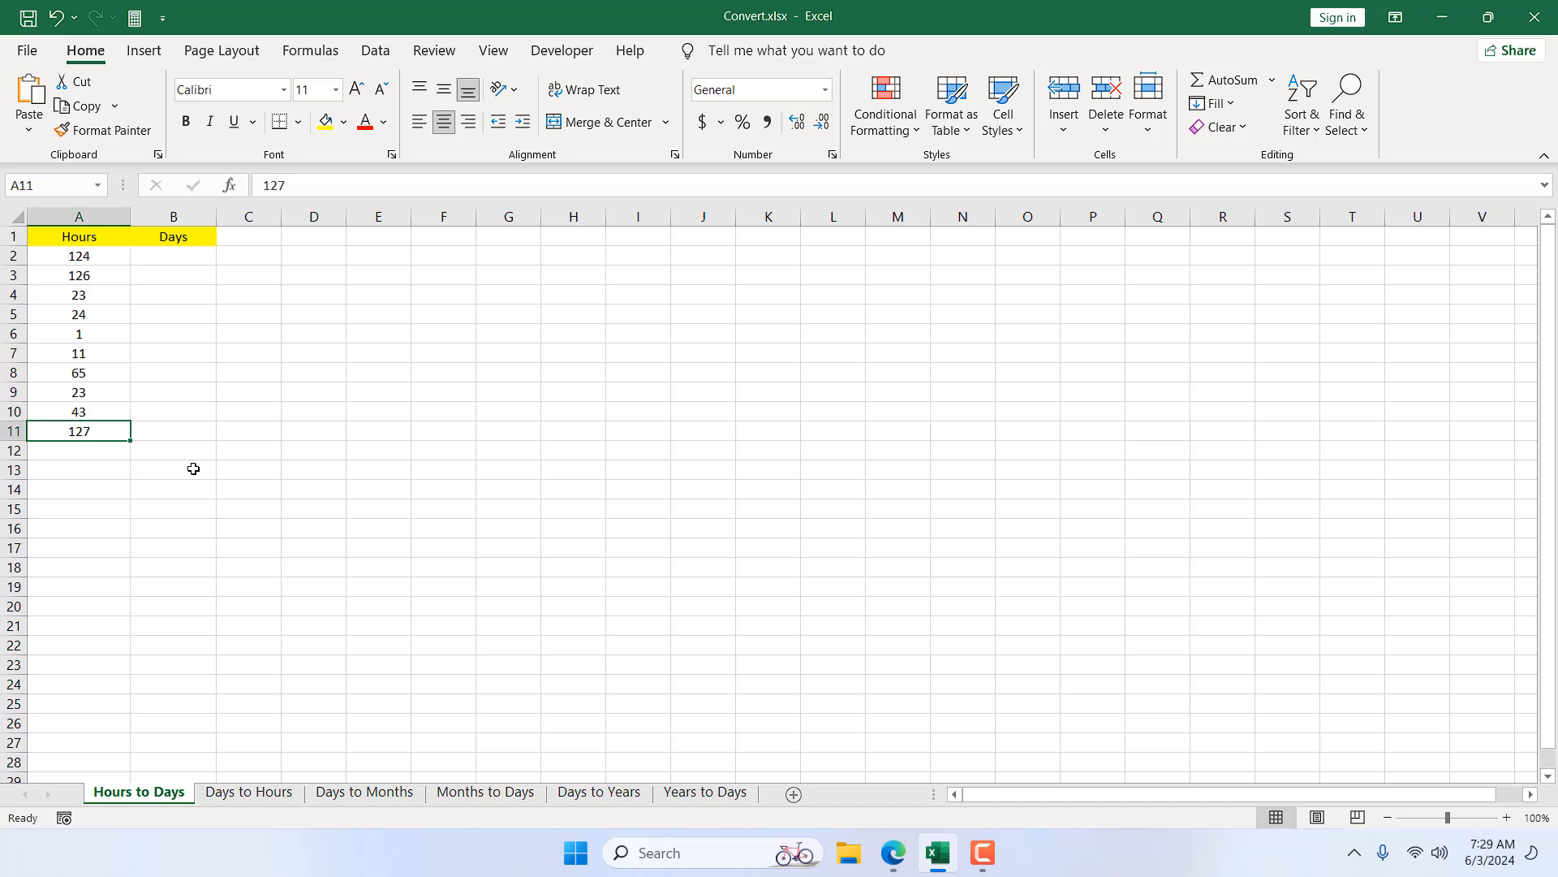
mouse_move(78, 216)
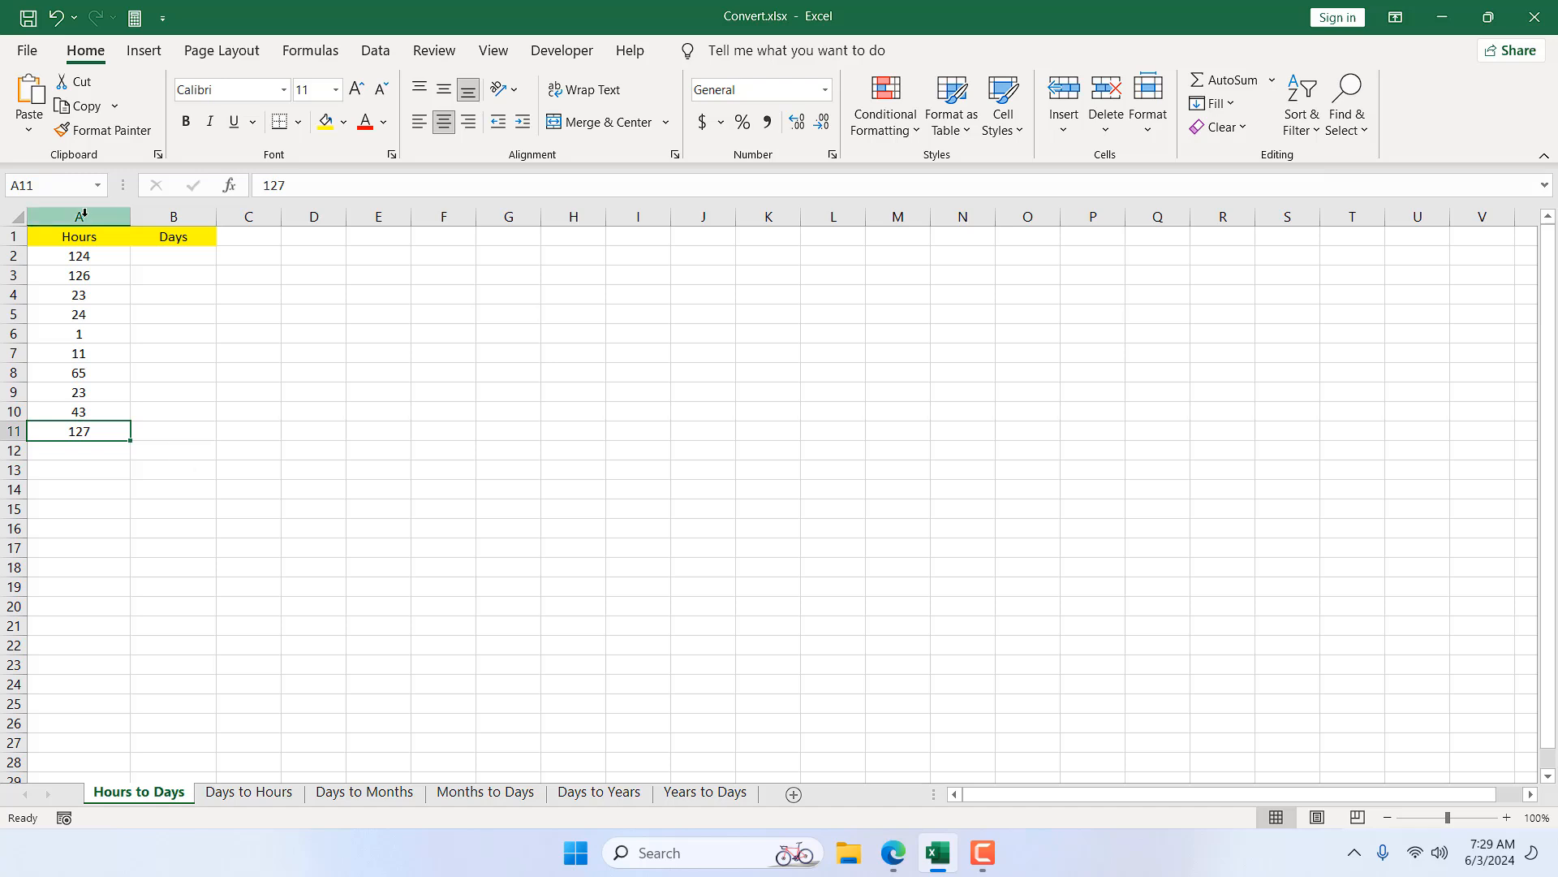
left_click(174, 255)
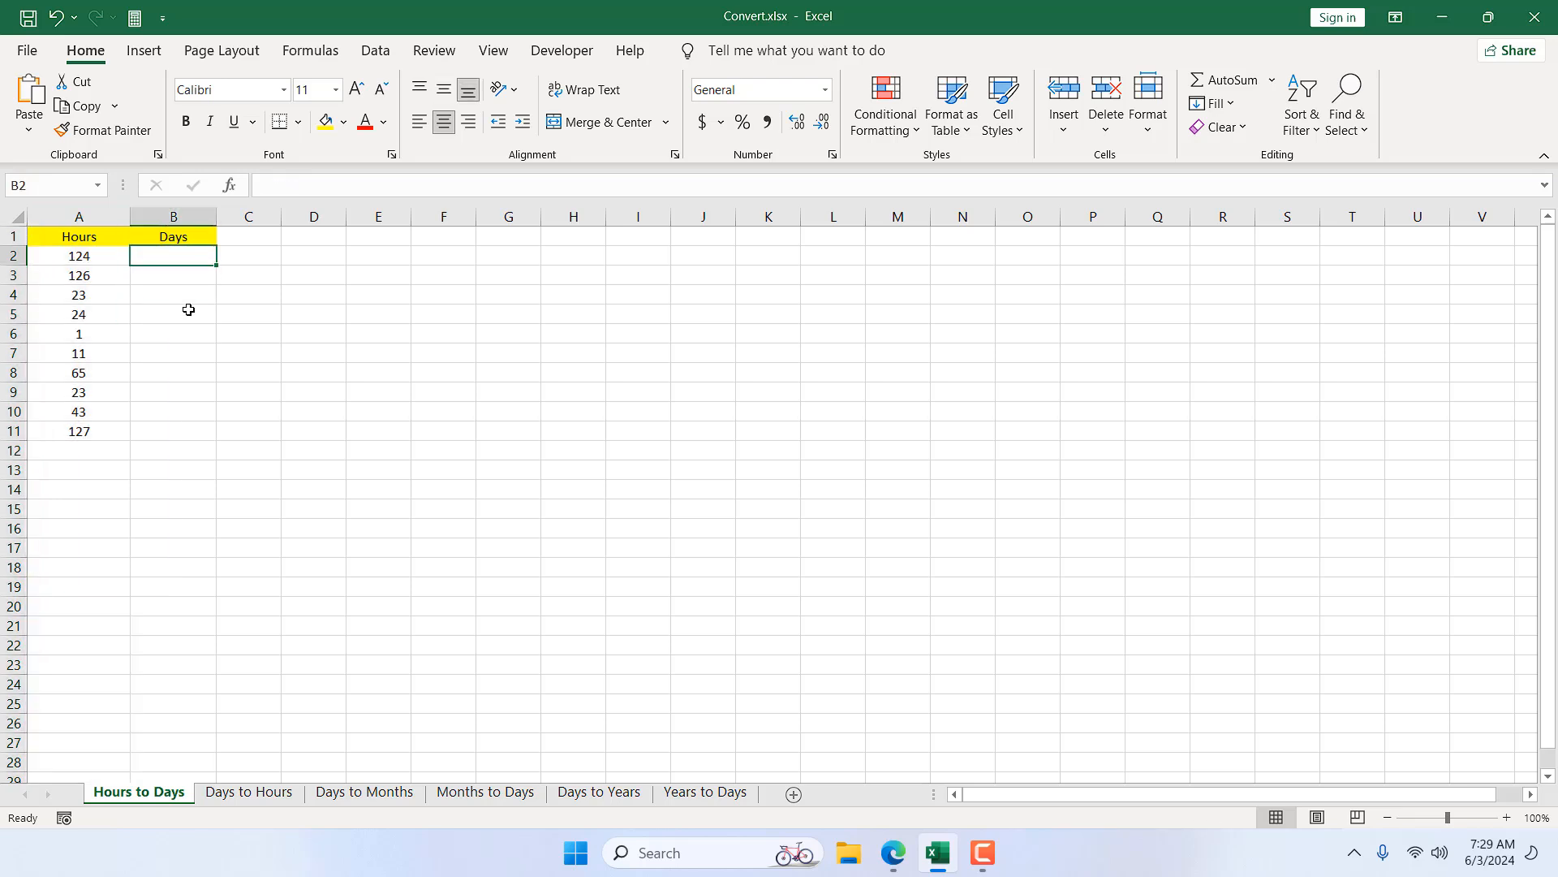
mouse_move(282, 289)
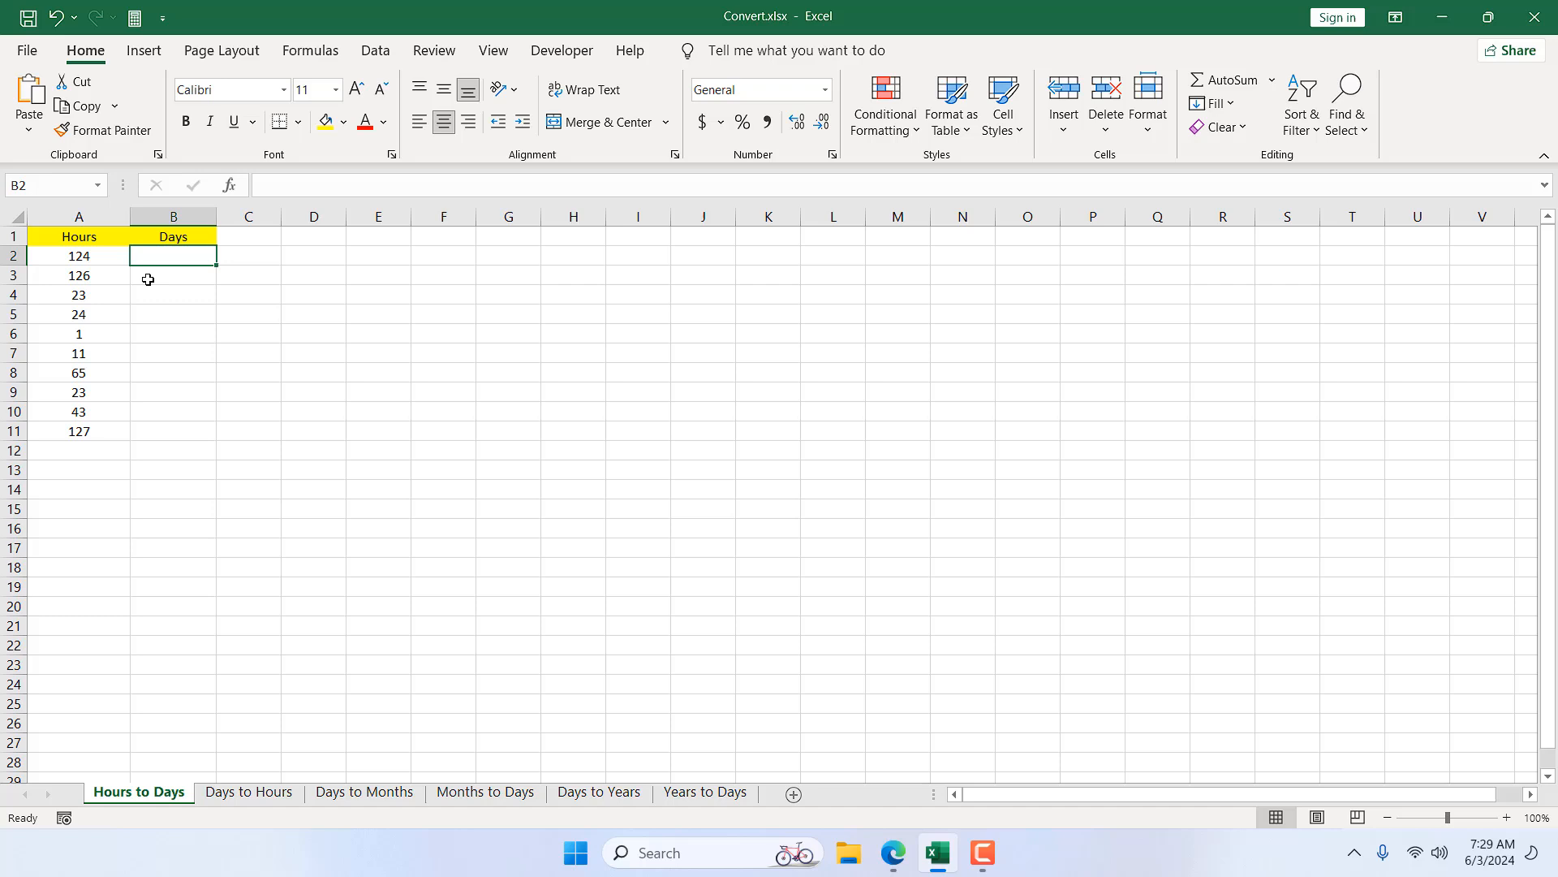
mouse_move(112, 344)
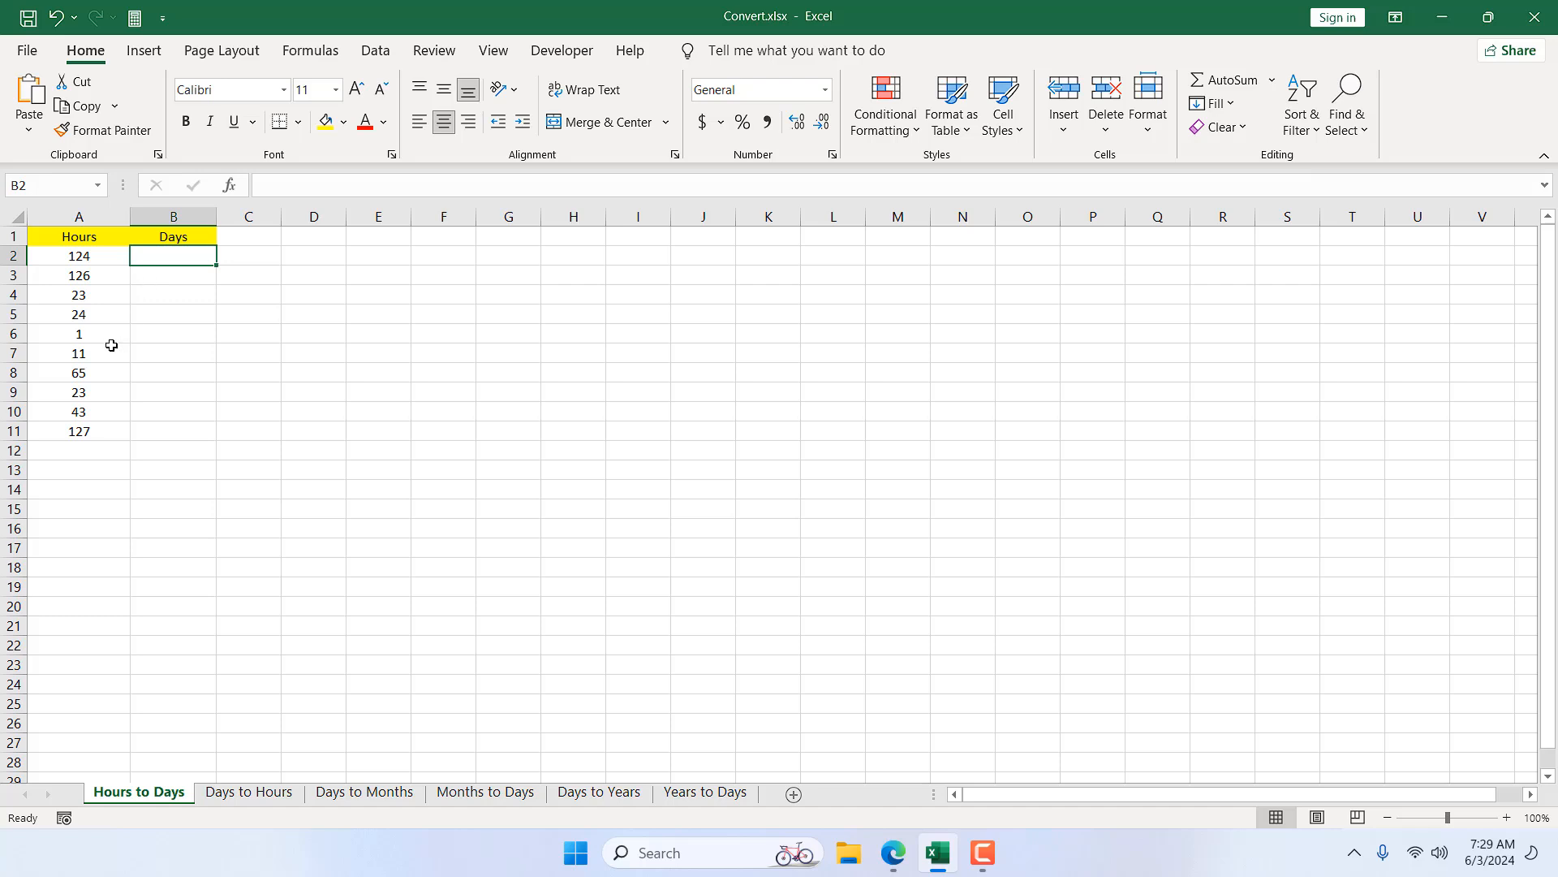
left_click(78, 333)
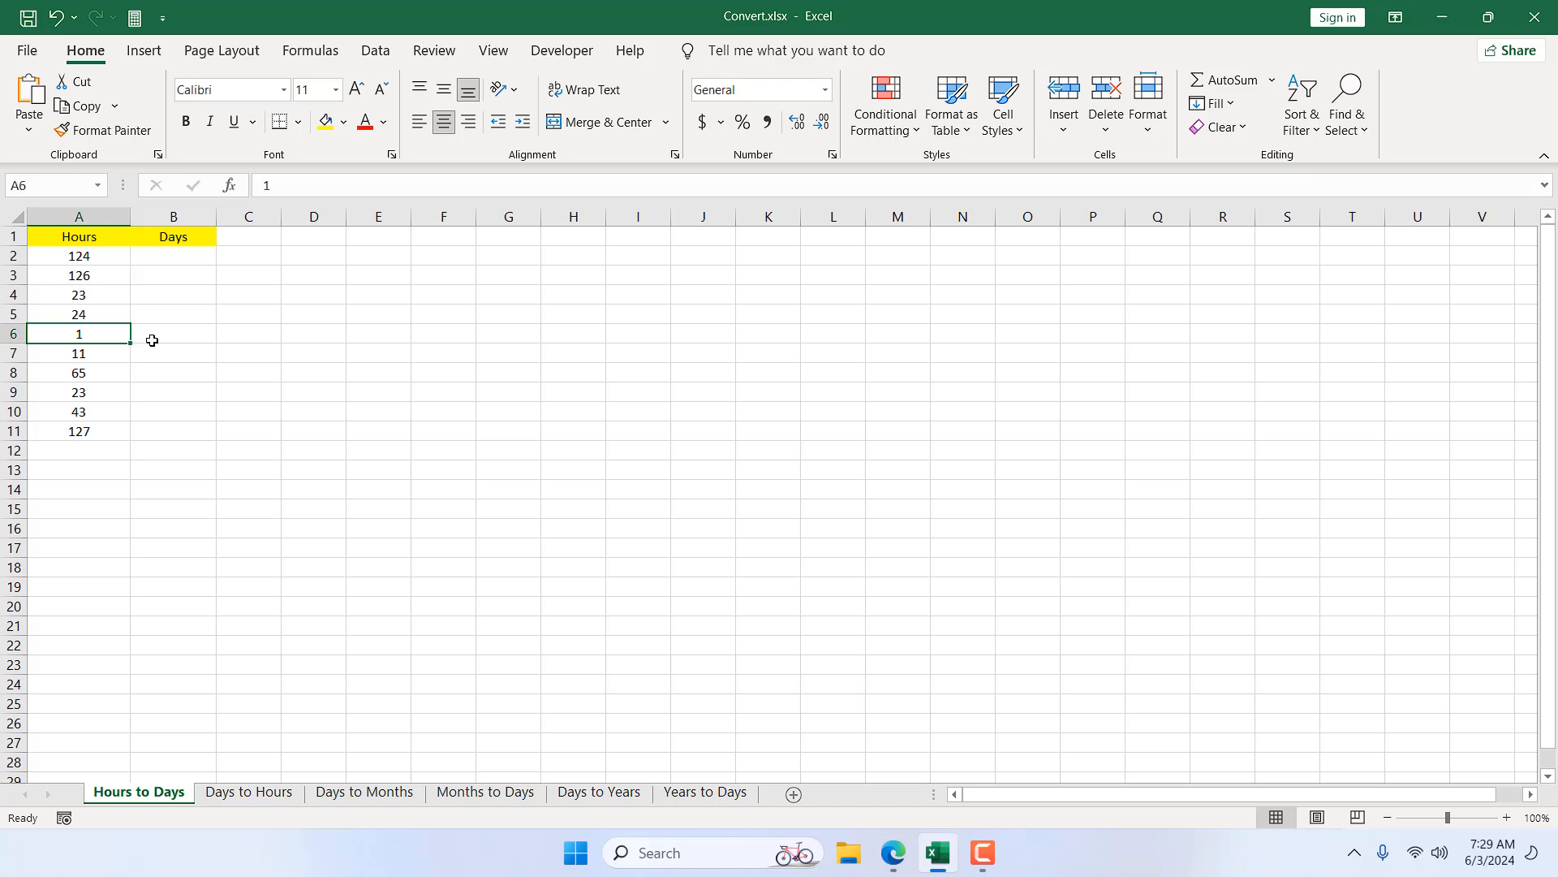
left_click(172, 255)
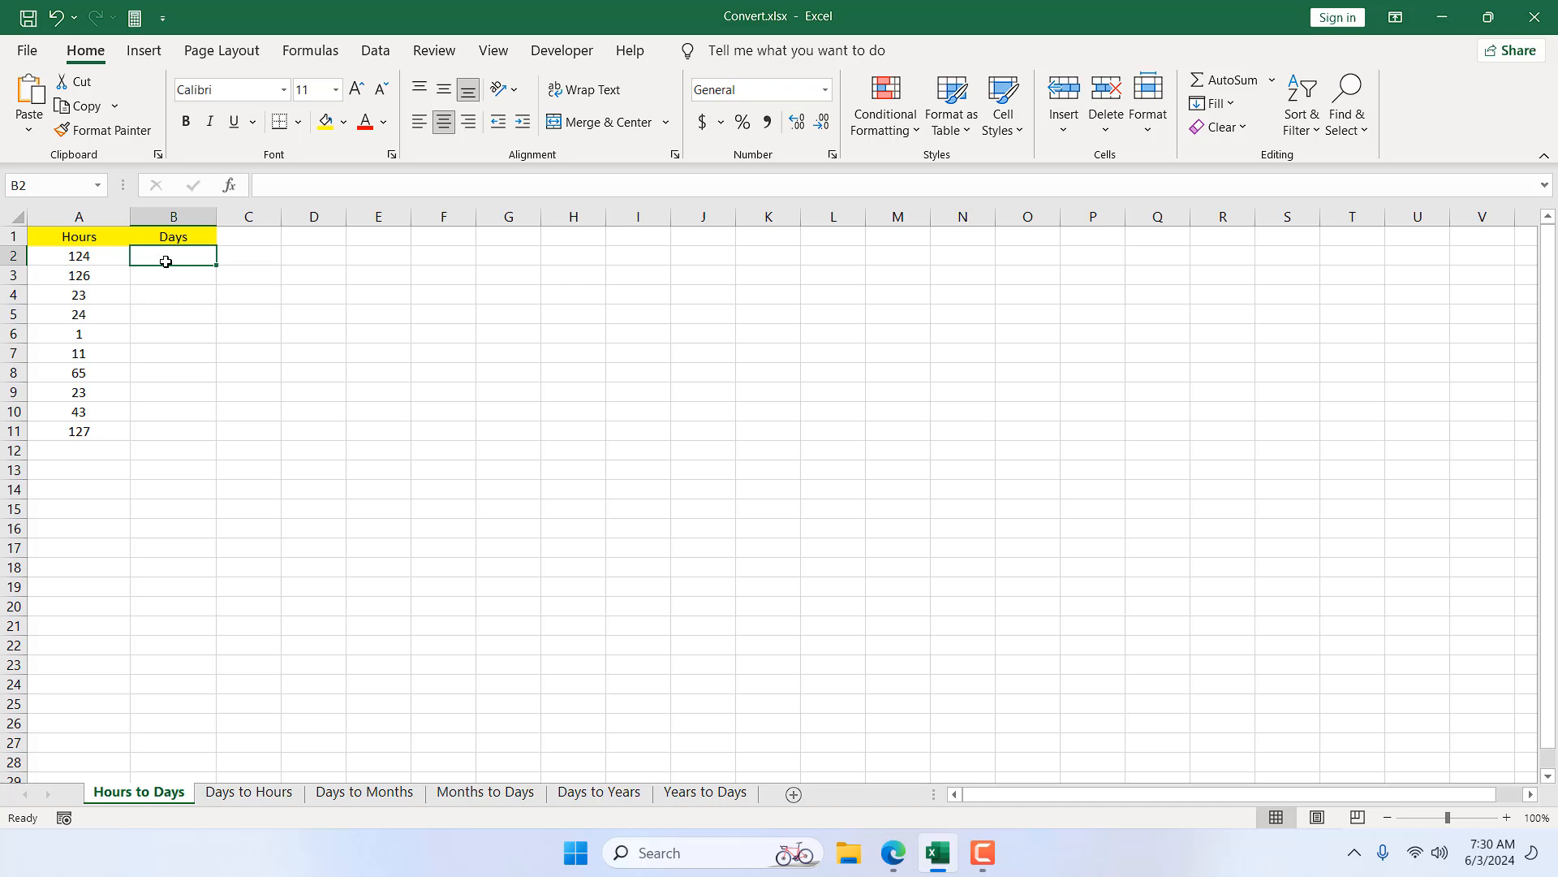
Start the Days formula in B2 as =CONVERT(A2, referencing the 124 hours value.
type("=conv")
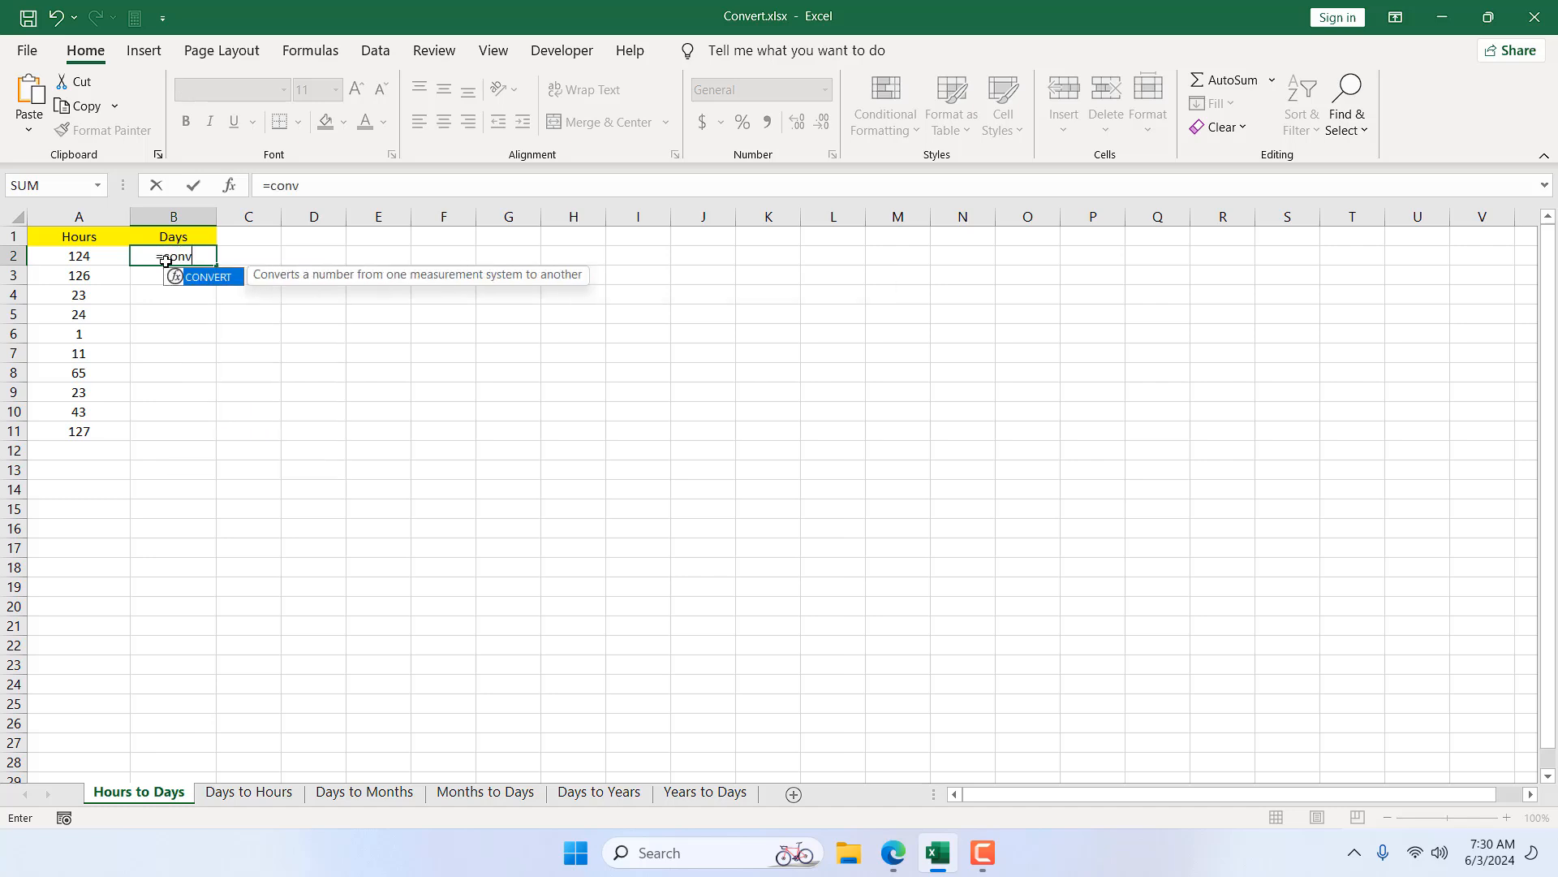
type("ert")
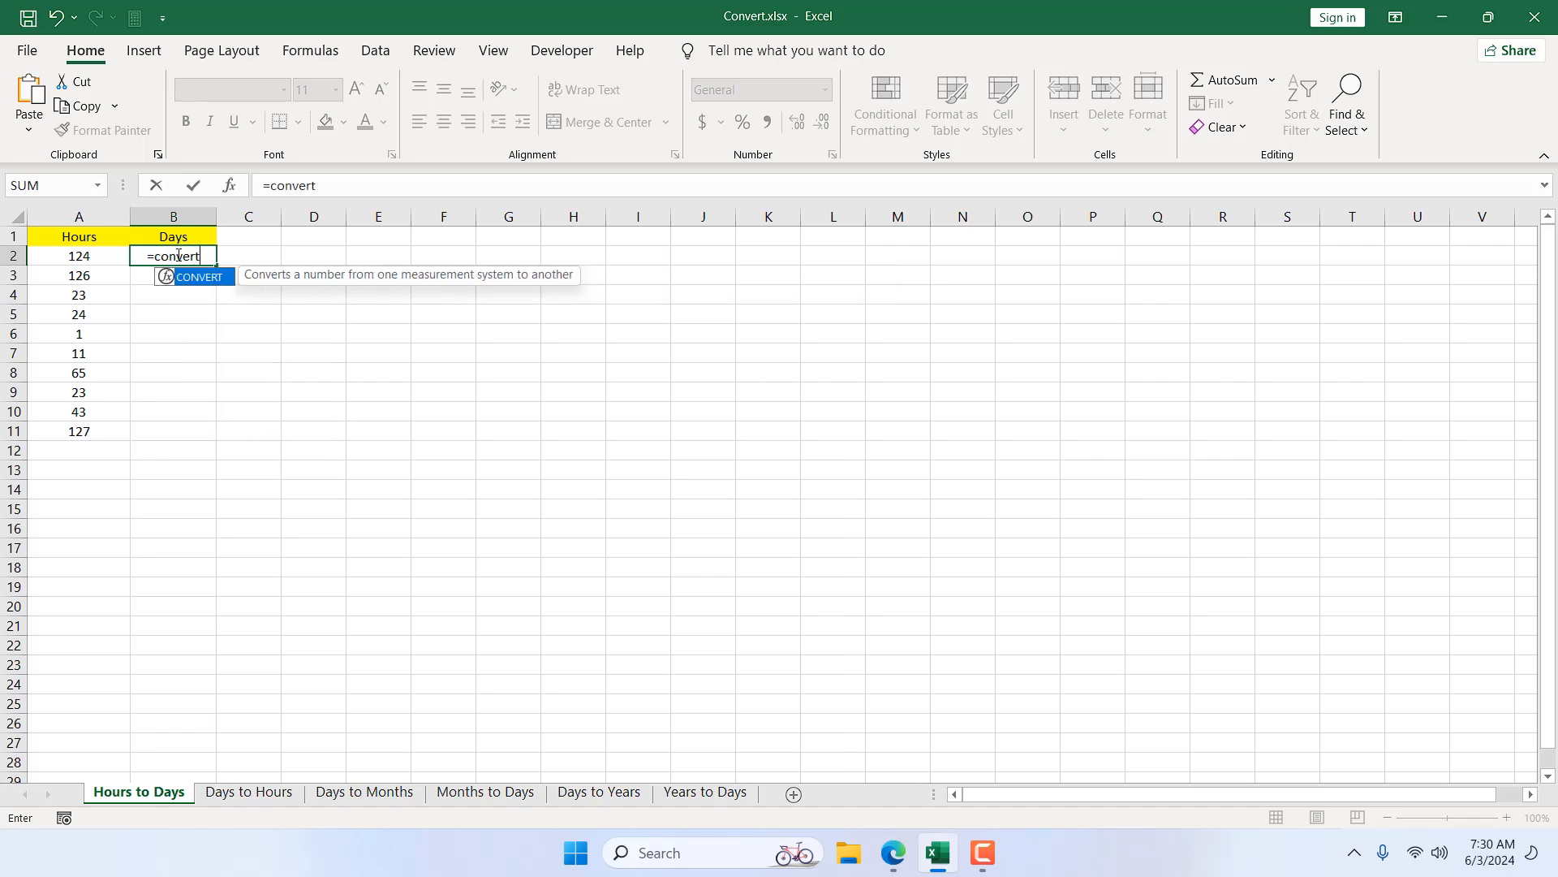
mouse_move(207, 289)
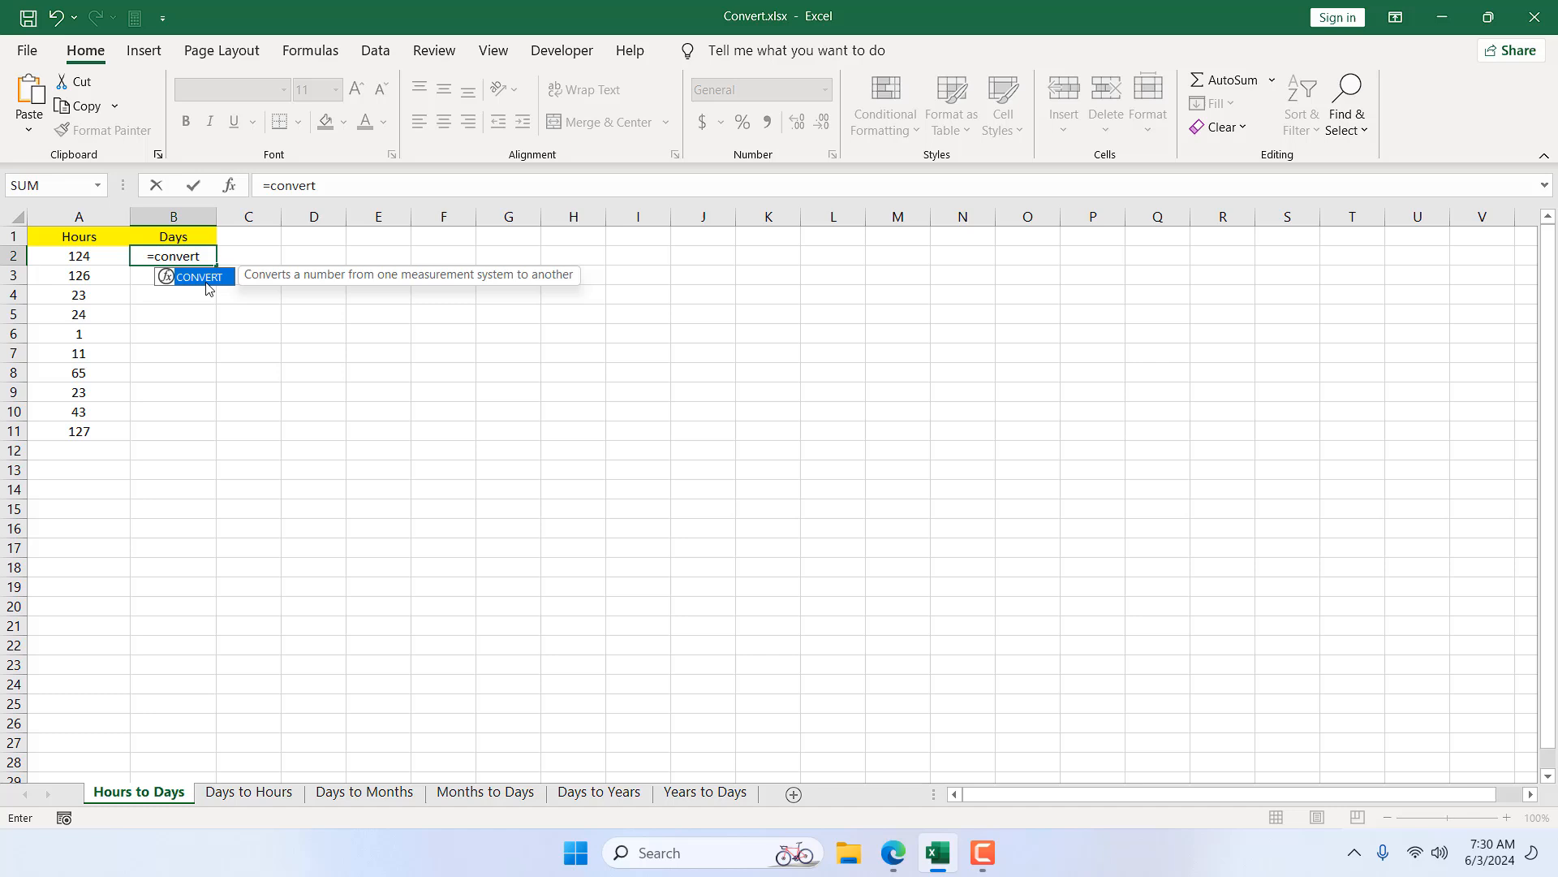
mouse_move(528, 273)
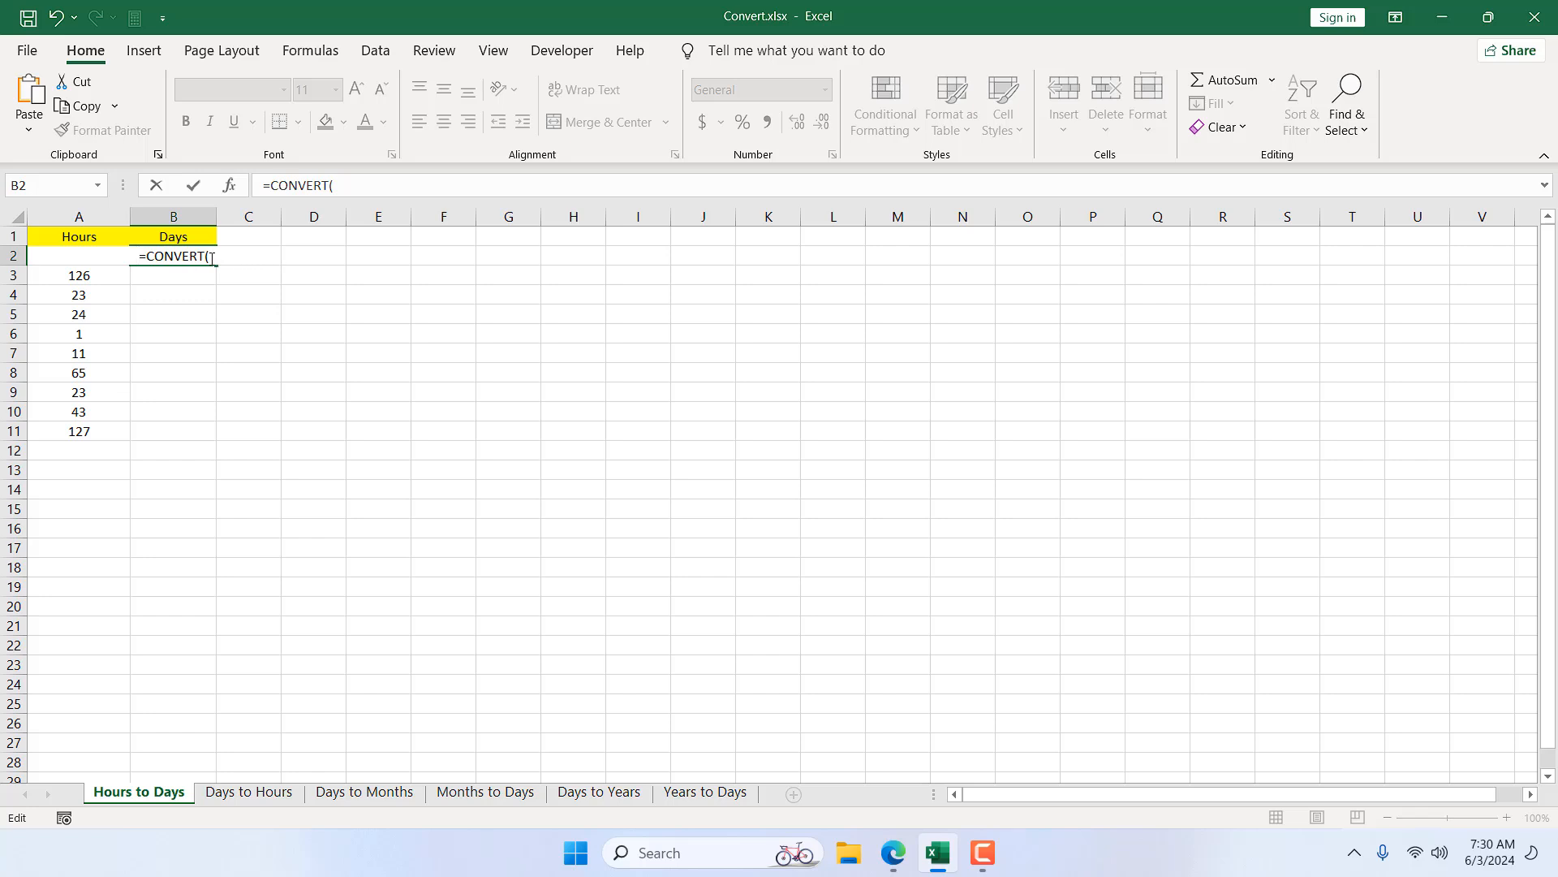
type("(")
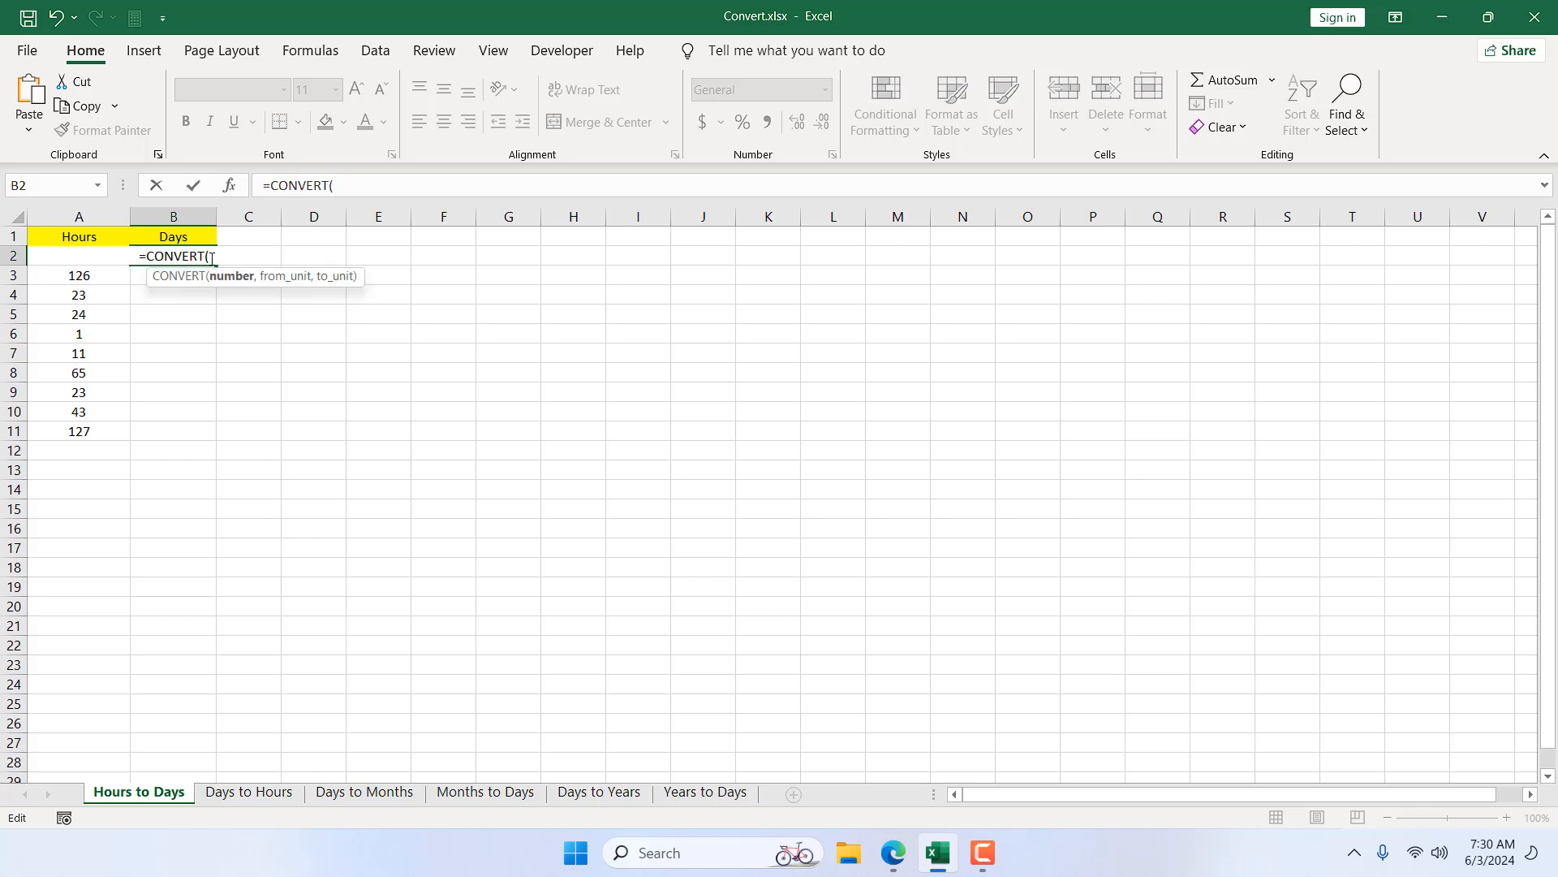
type("A2")
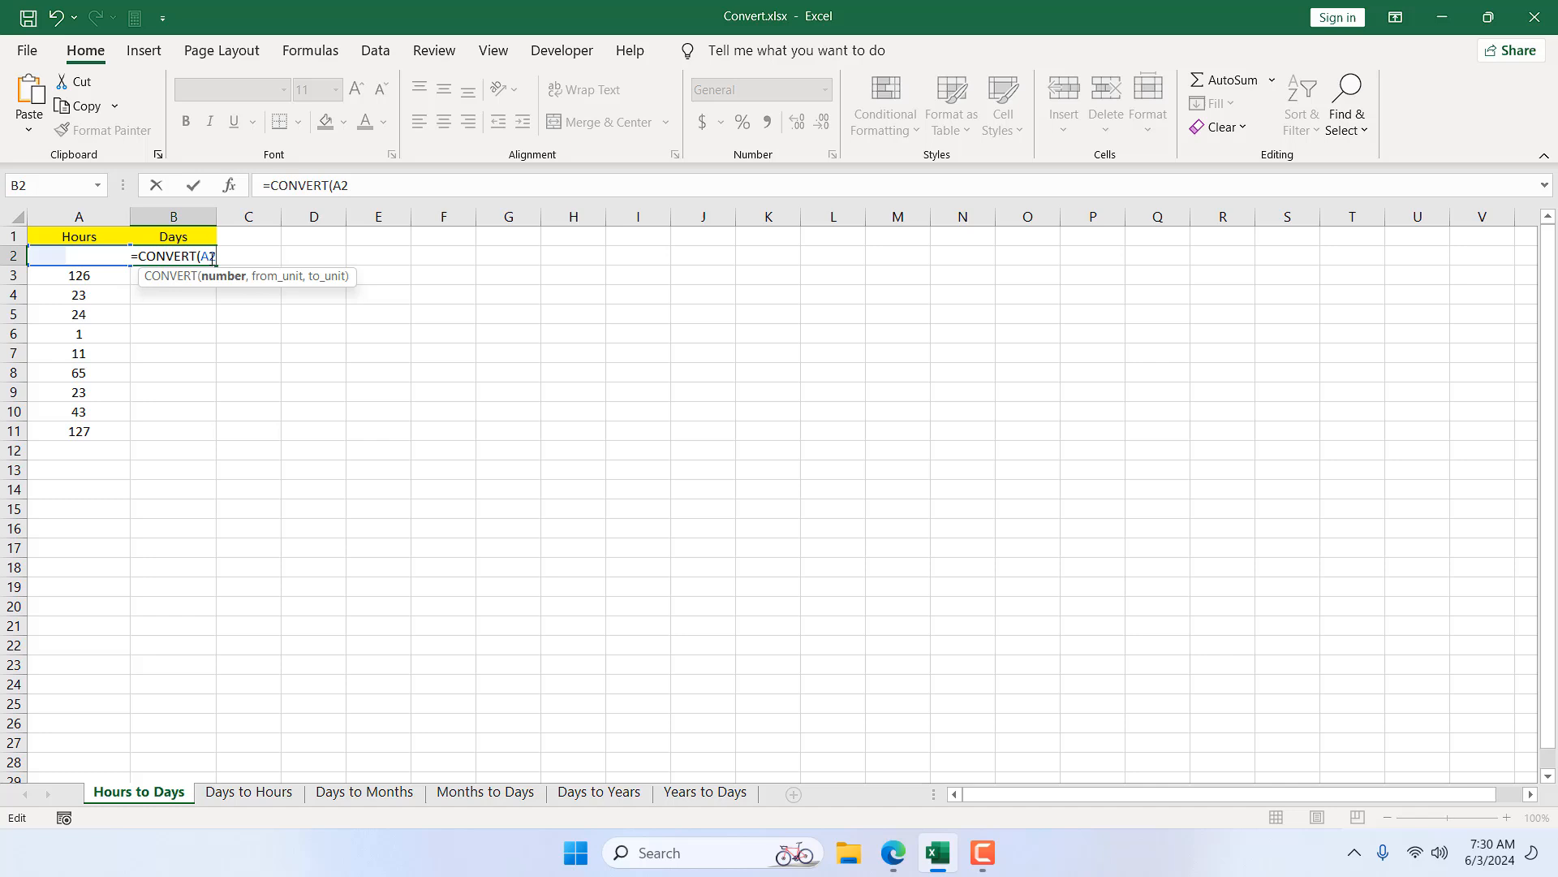
type(",")
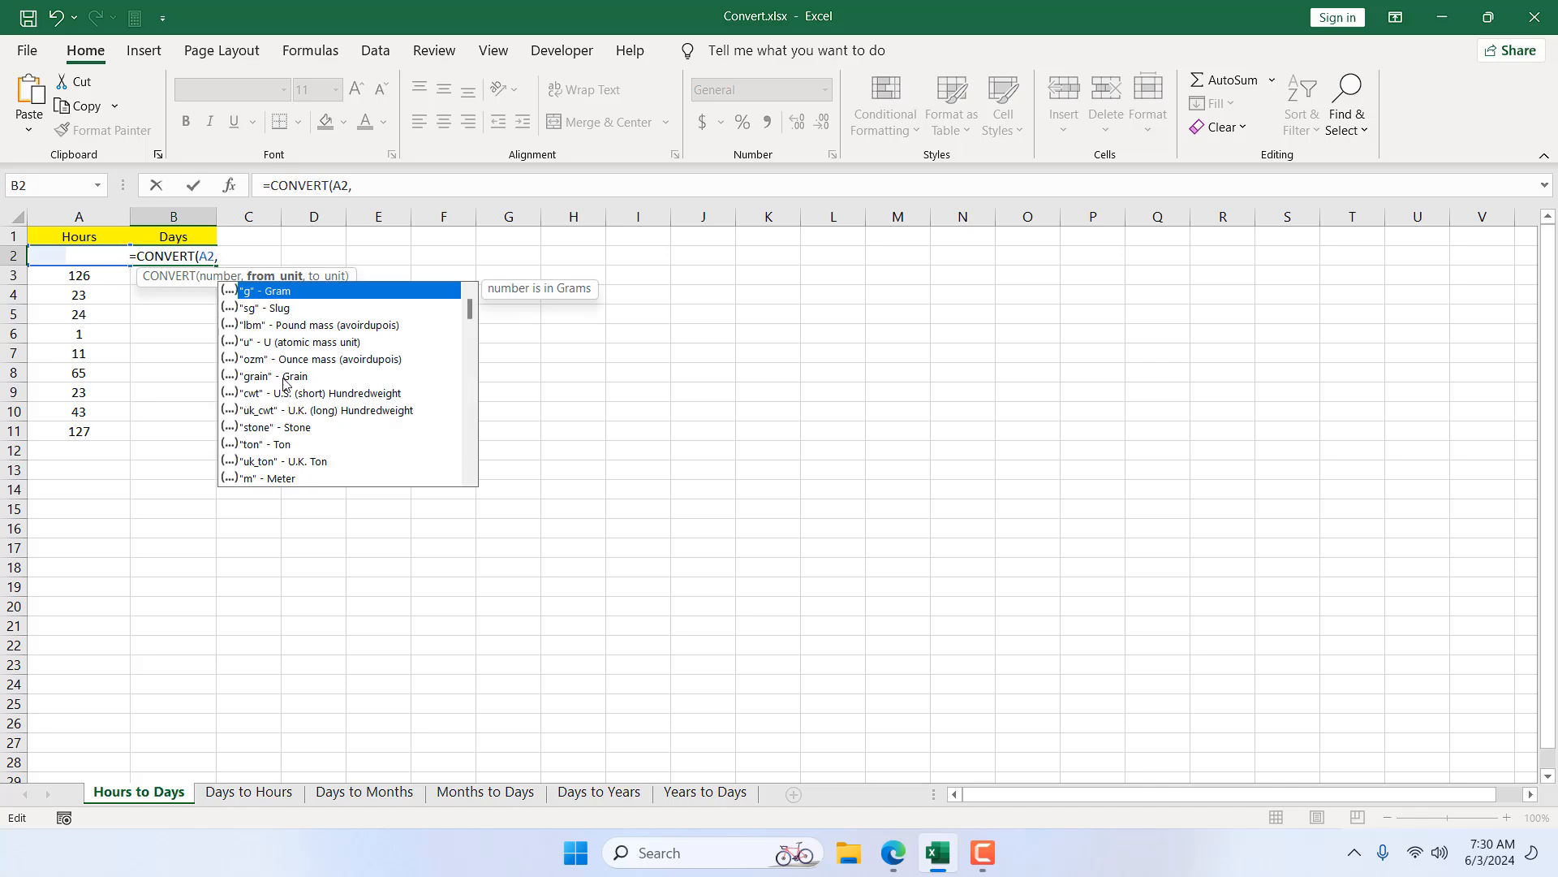
scroll("down", 3)
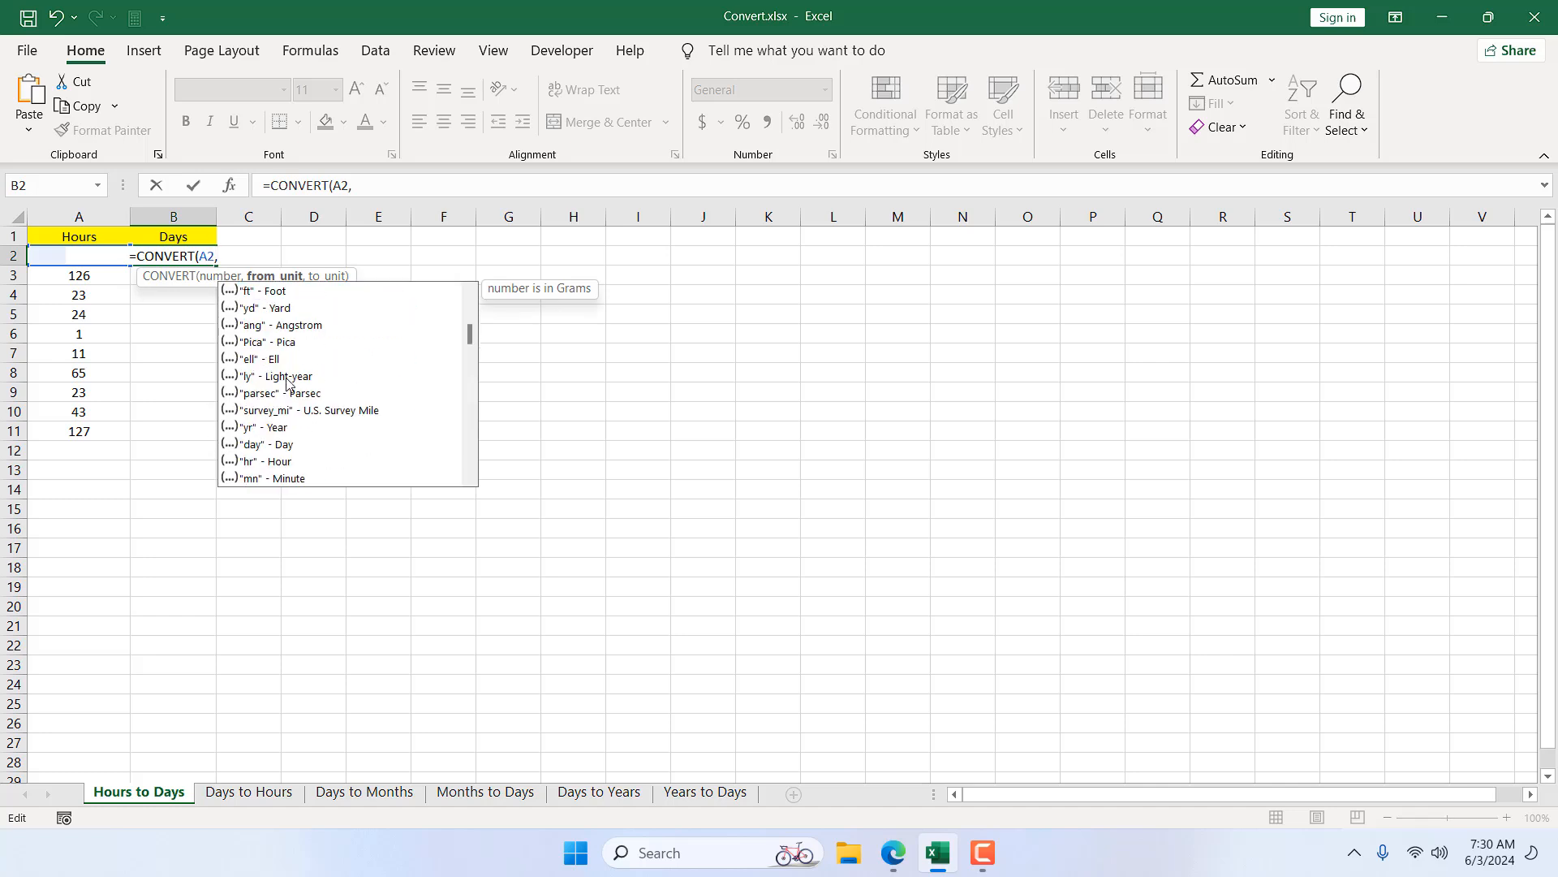
mouse_move(298, 461)
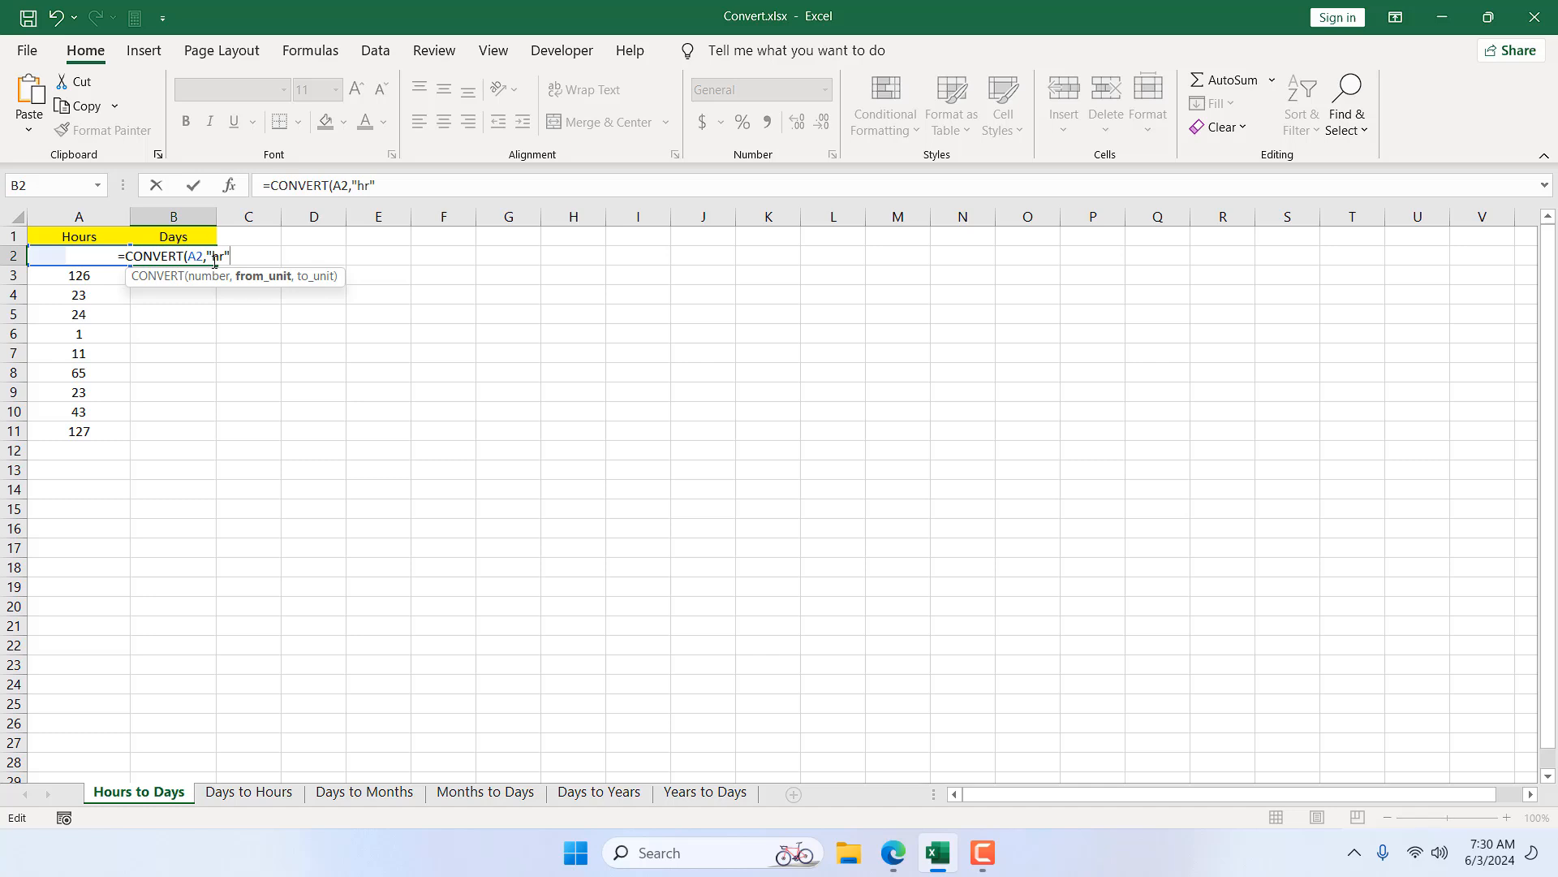
mouse_move(239, 256)
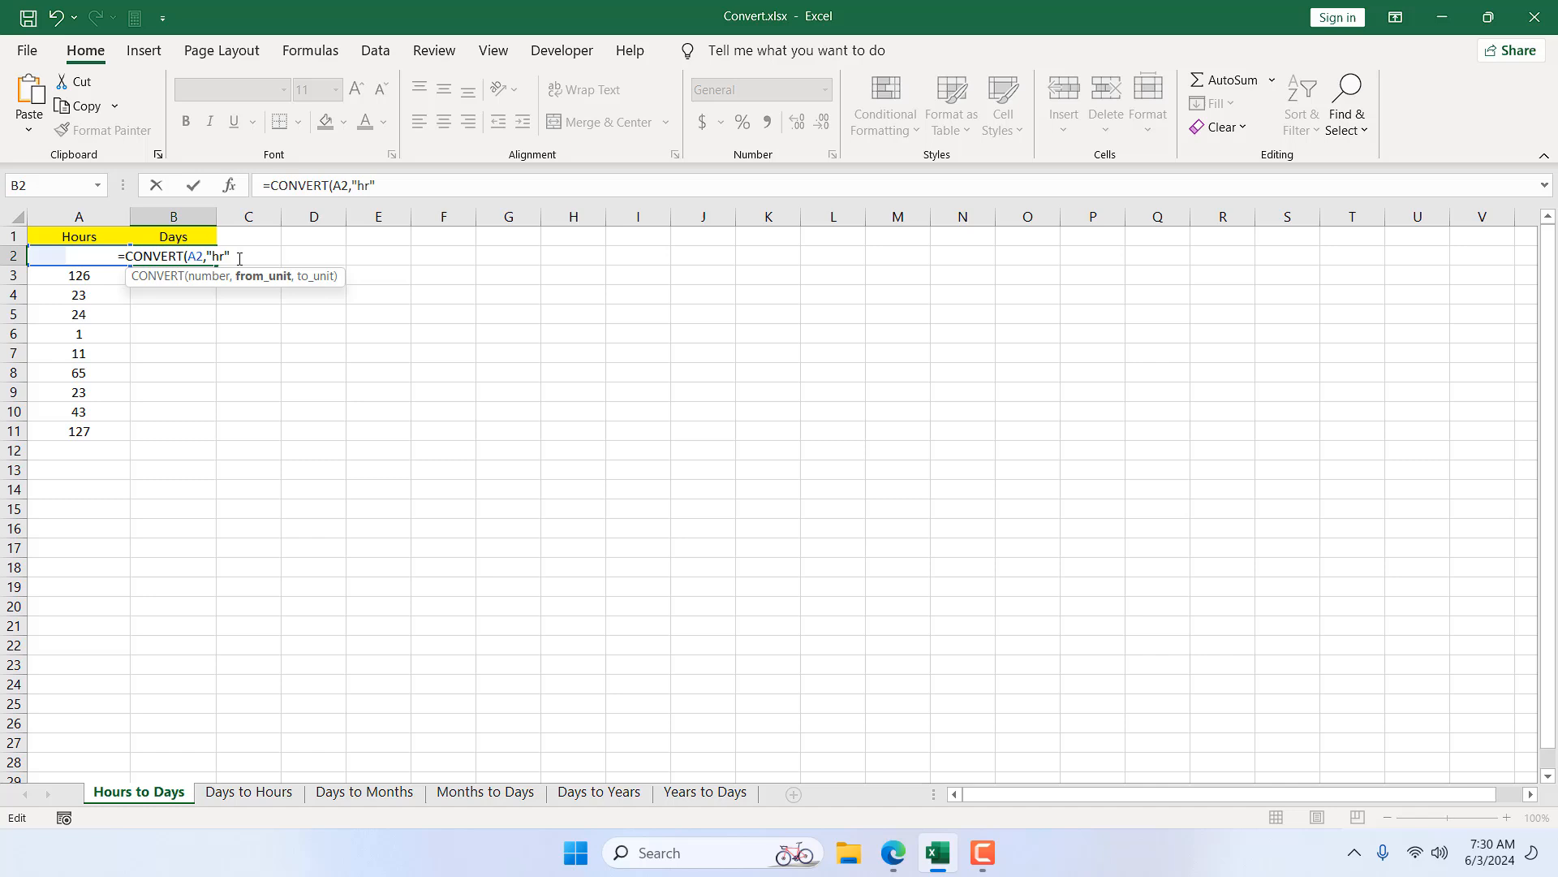
Continue the B2 formula toward =CONVERT(A2,"hr","day") with the from and to units.
type(",\"day")
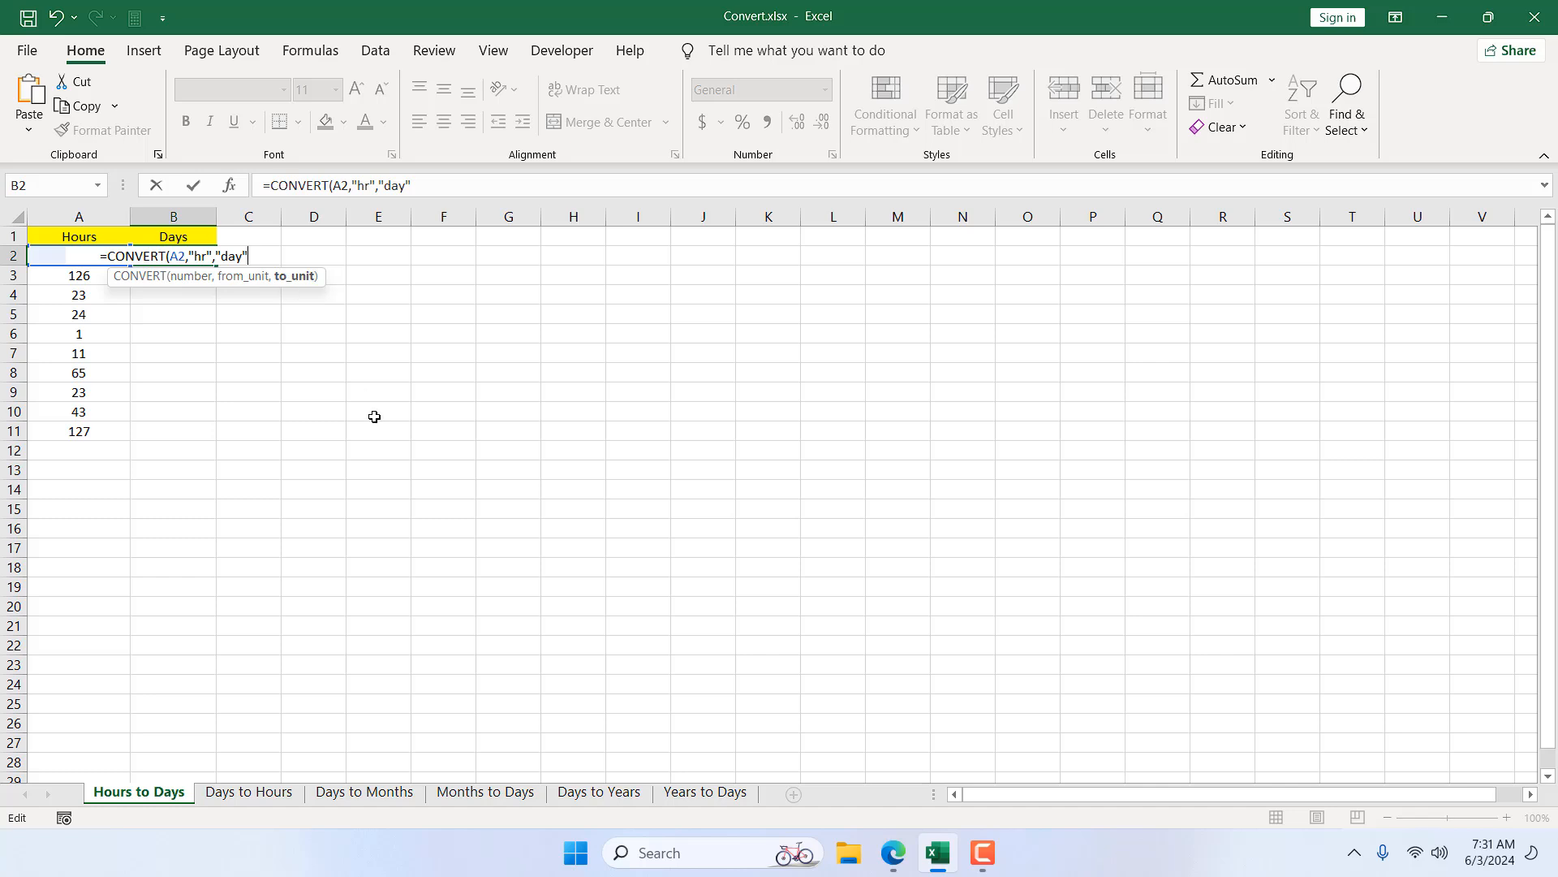
Commit the B2 formula to show 5.166666667 days and widen column B to fit.
key("Return")
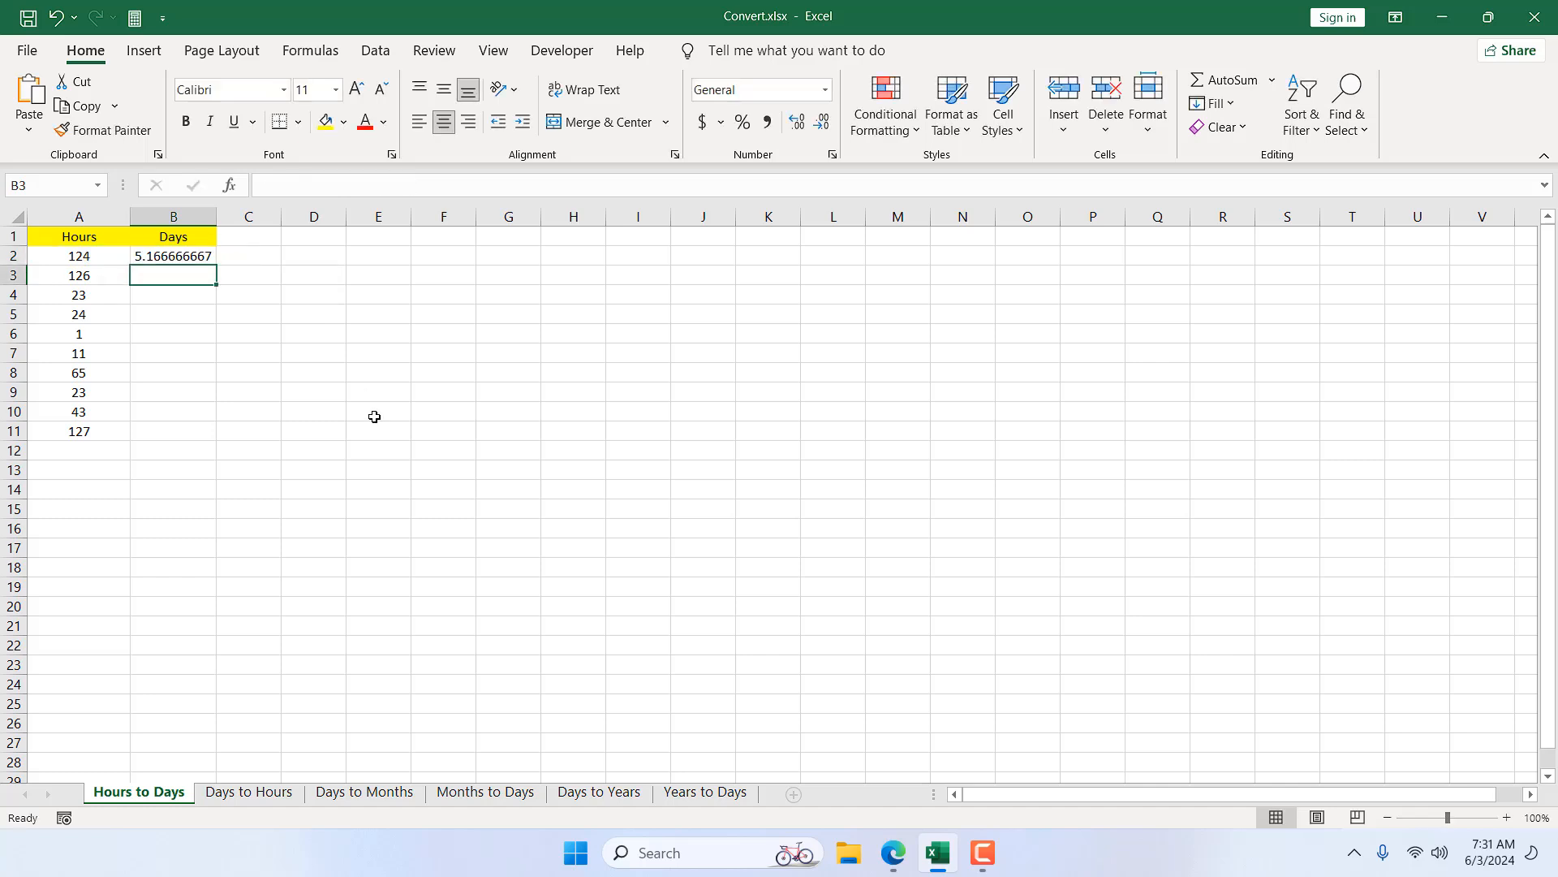
mouse_move(211, 216)
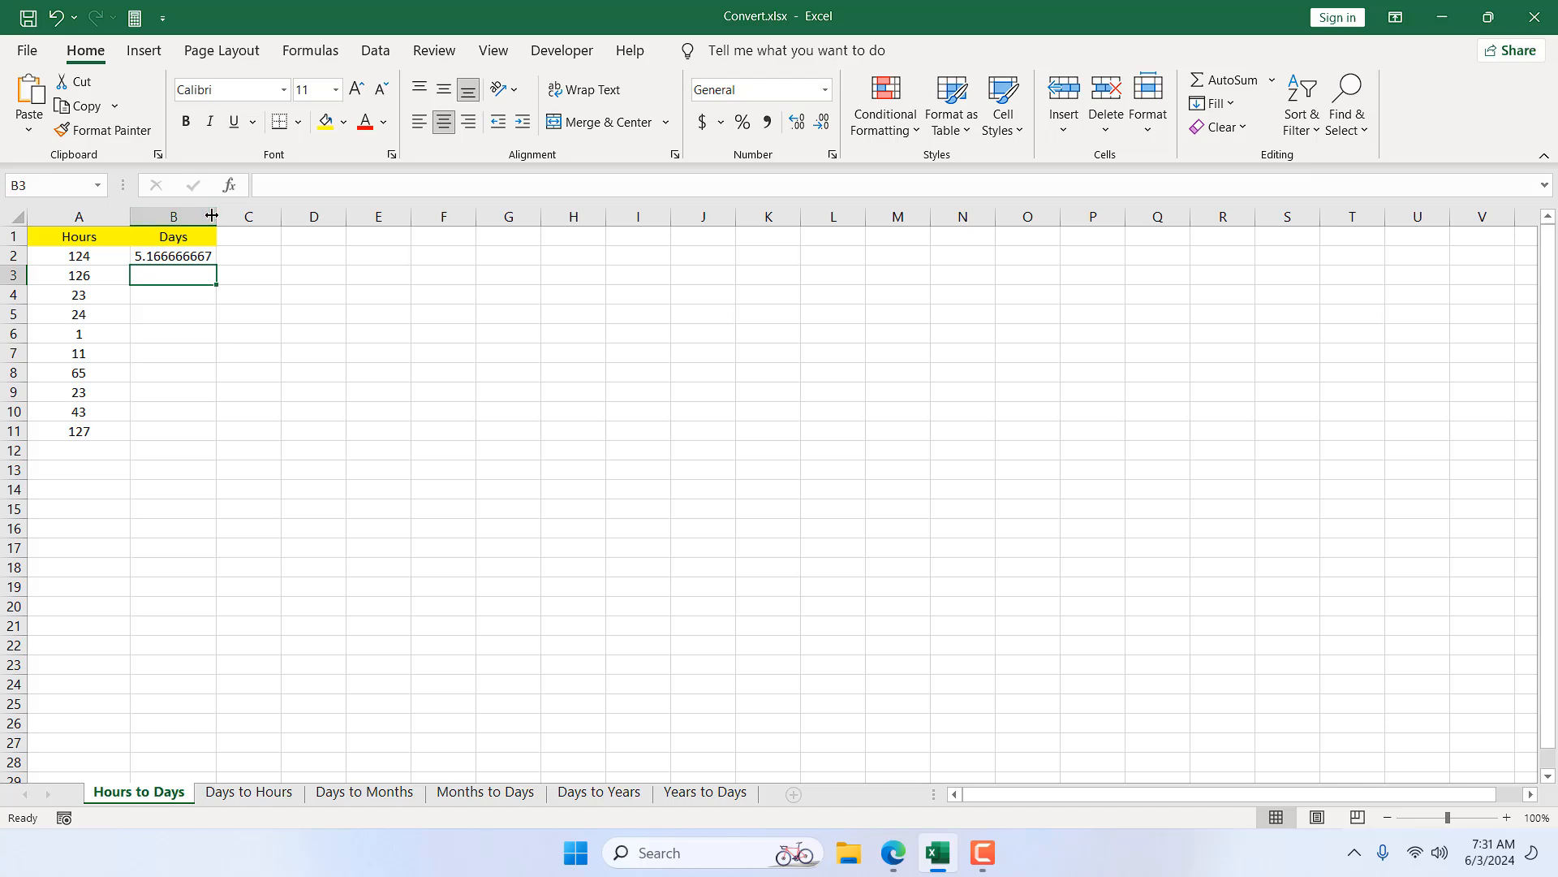
left_click_drag(212, 216, 184, 216)
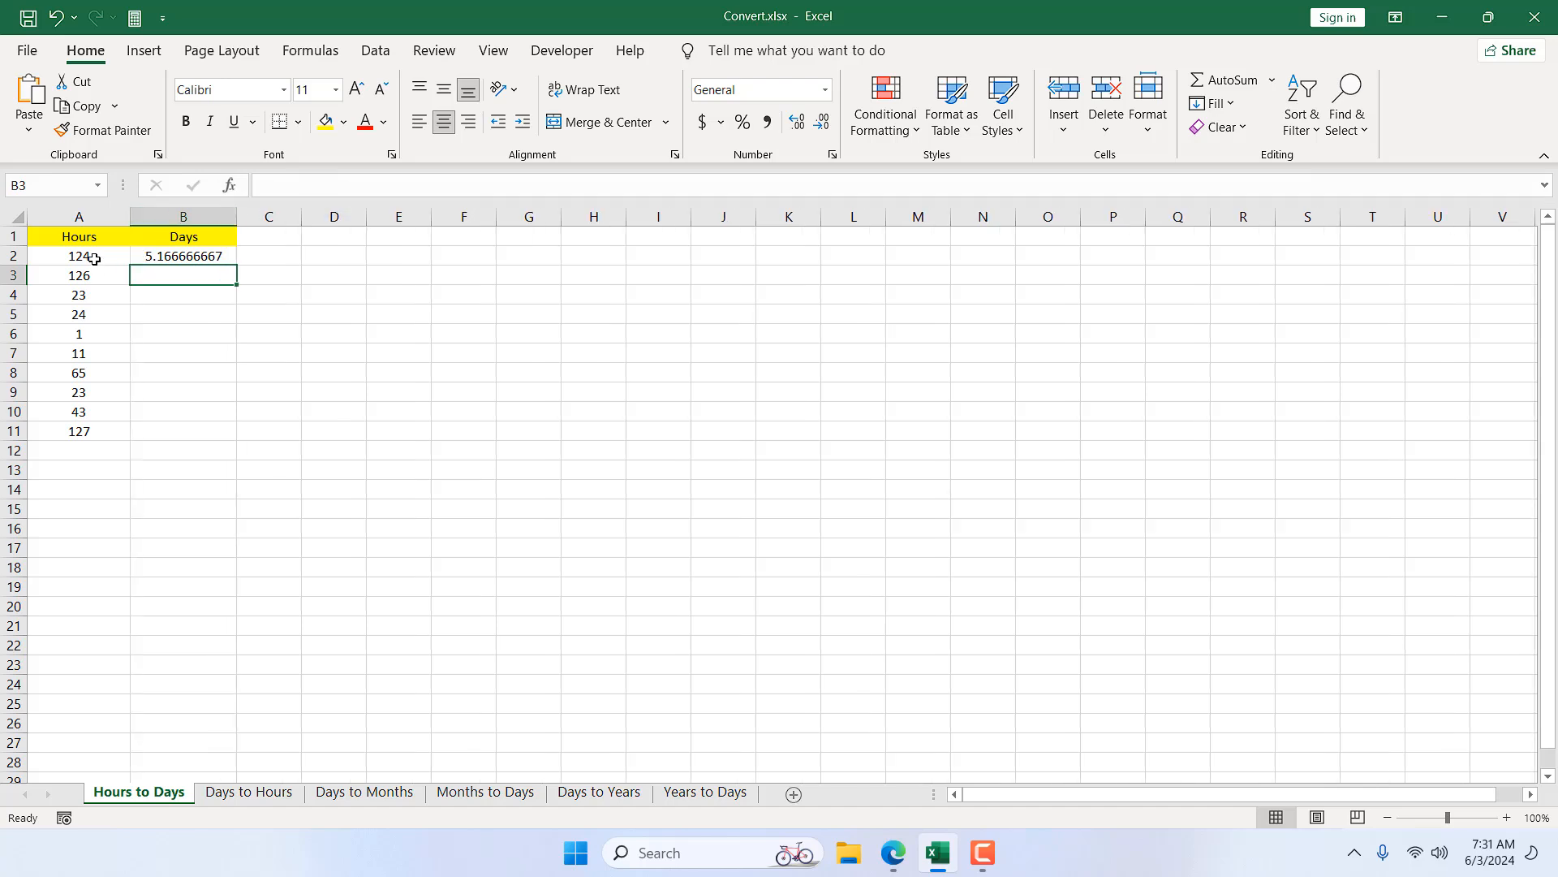
left_click(78, 254)
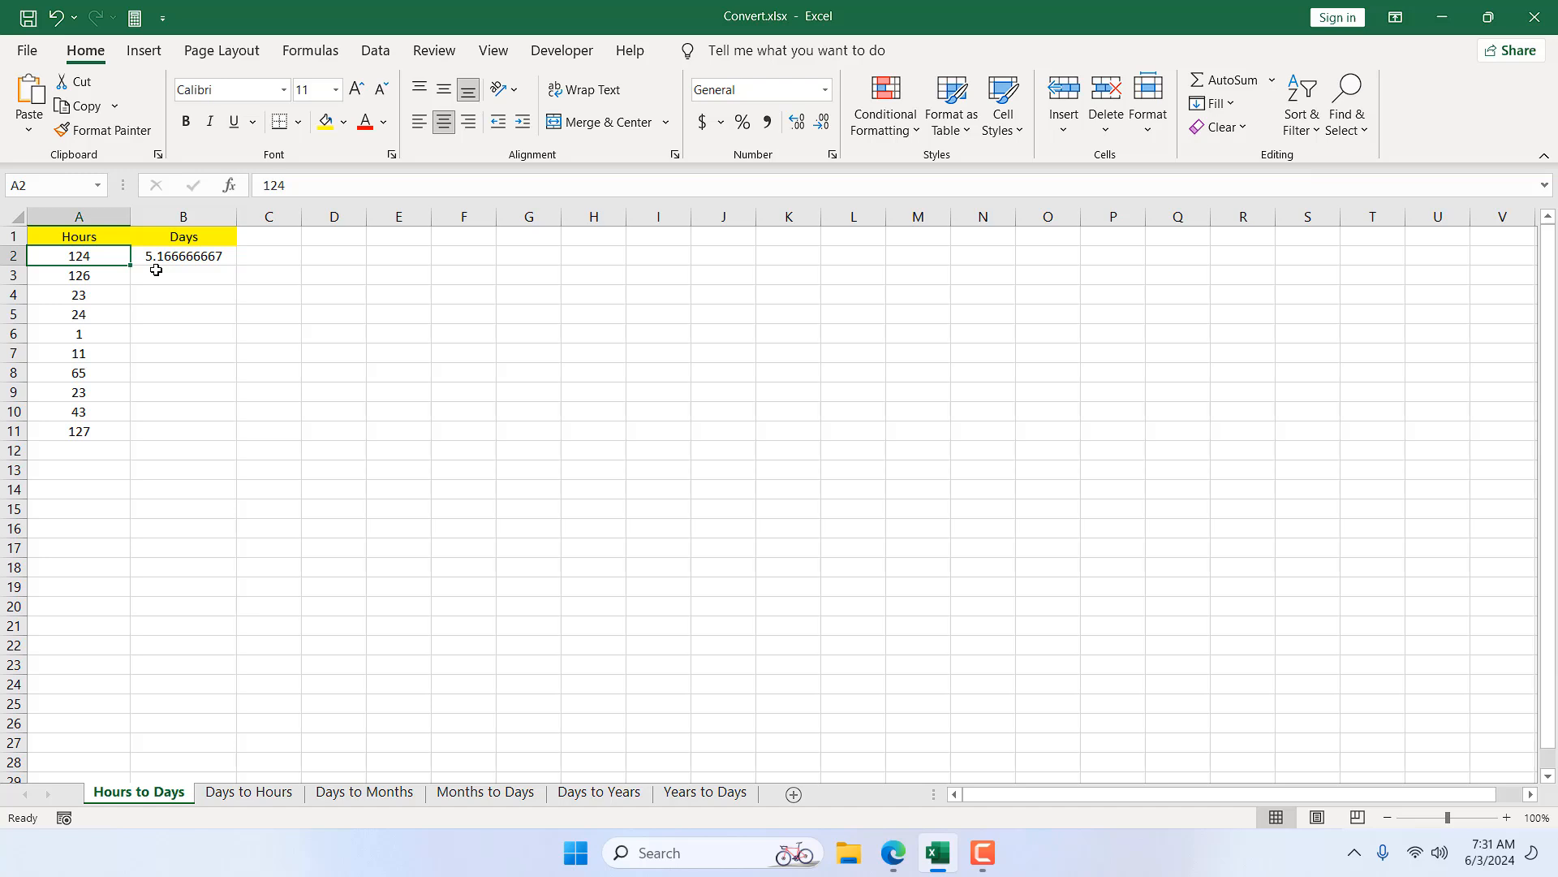
Fill the CONVERT formula down to B11 and verify results for rows 3, 5 and 11.
left_click(184, 255)
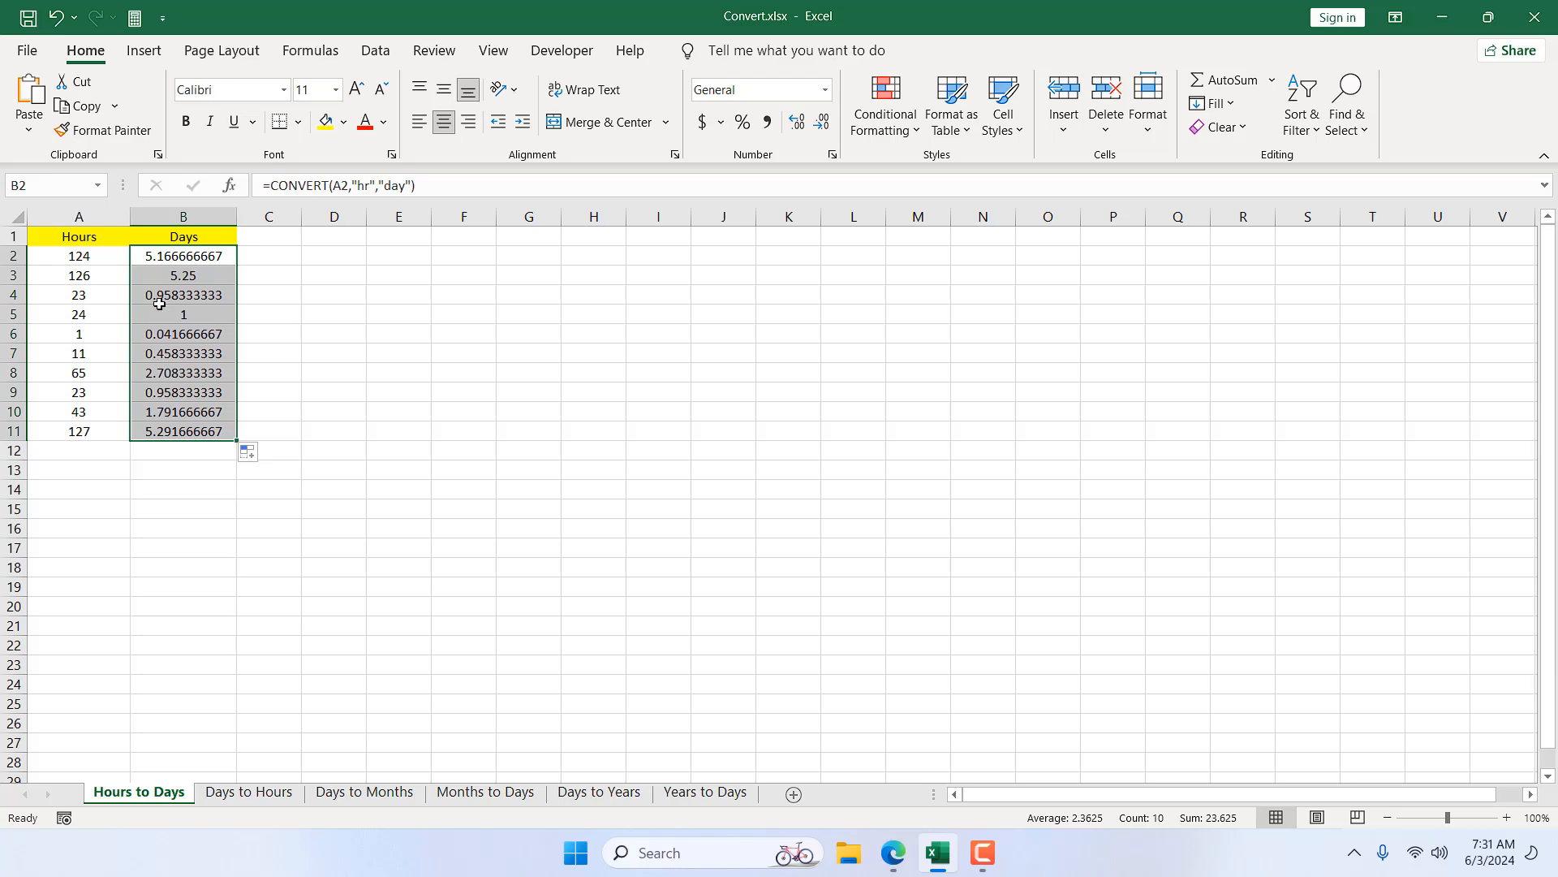
left_click(184, 276)
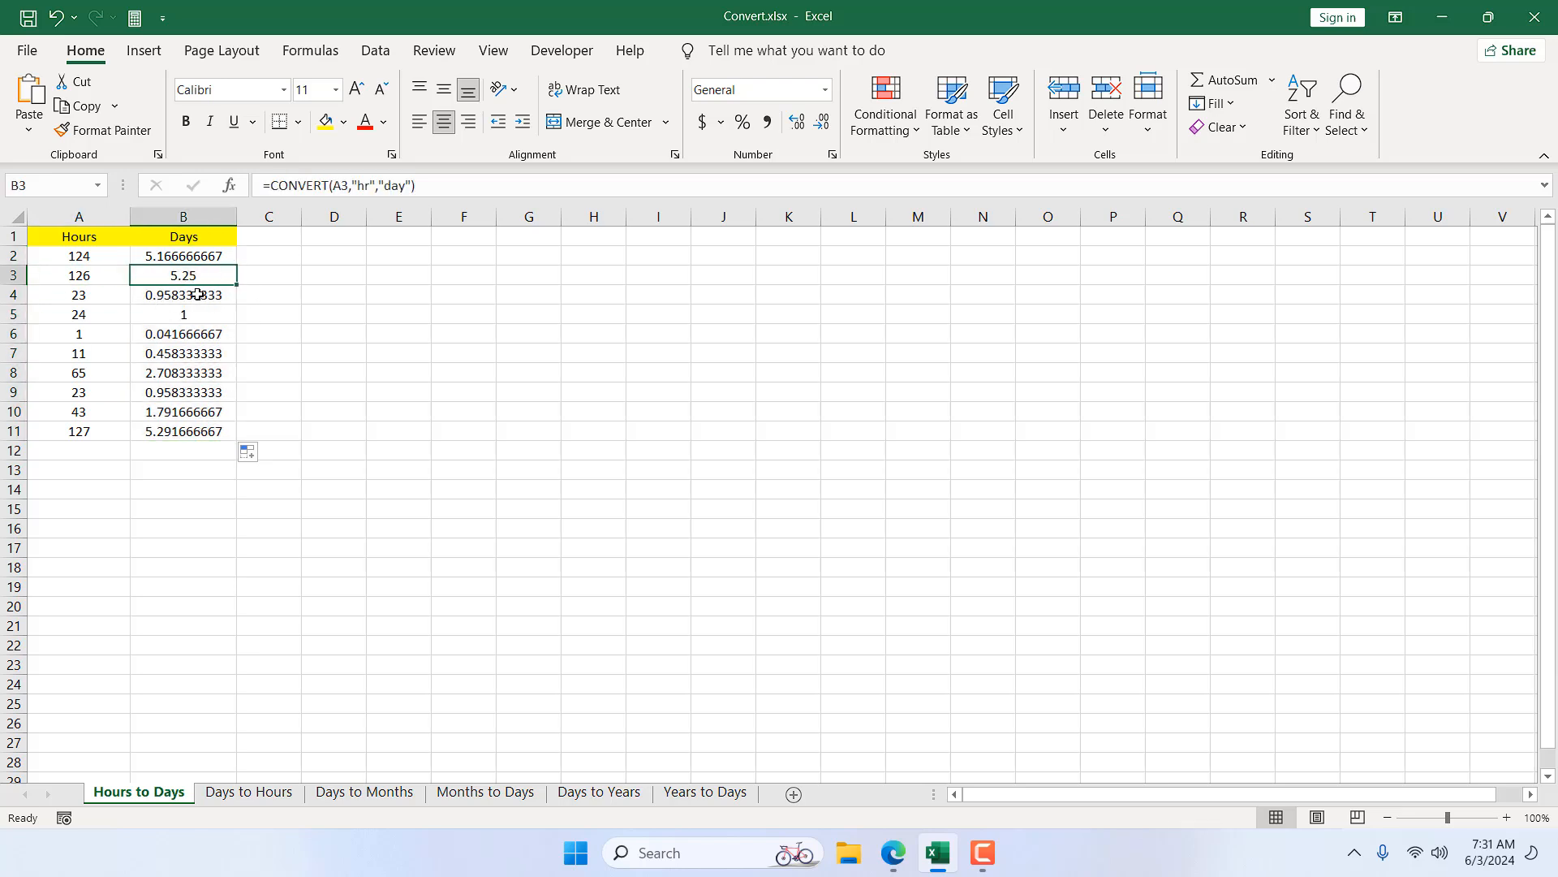
left_click(78, 313)
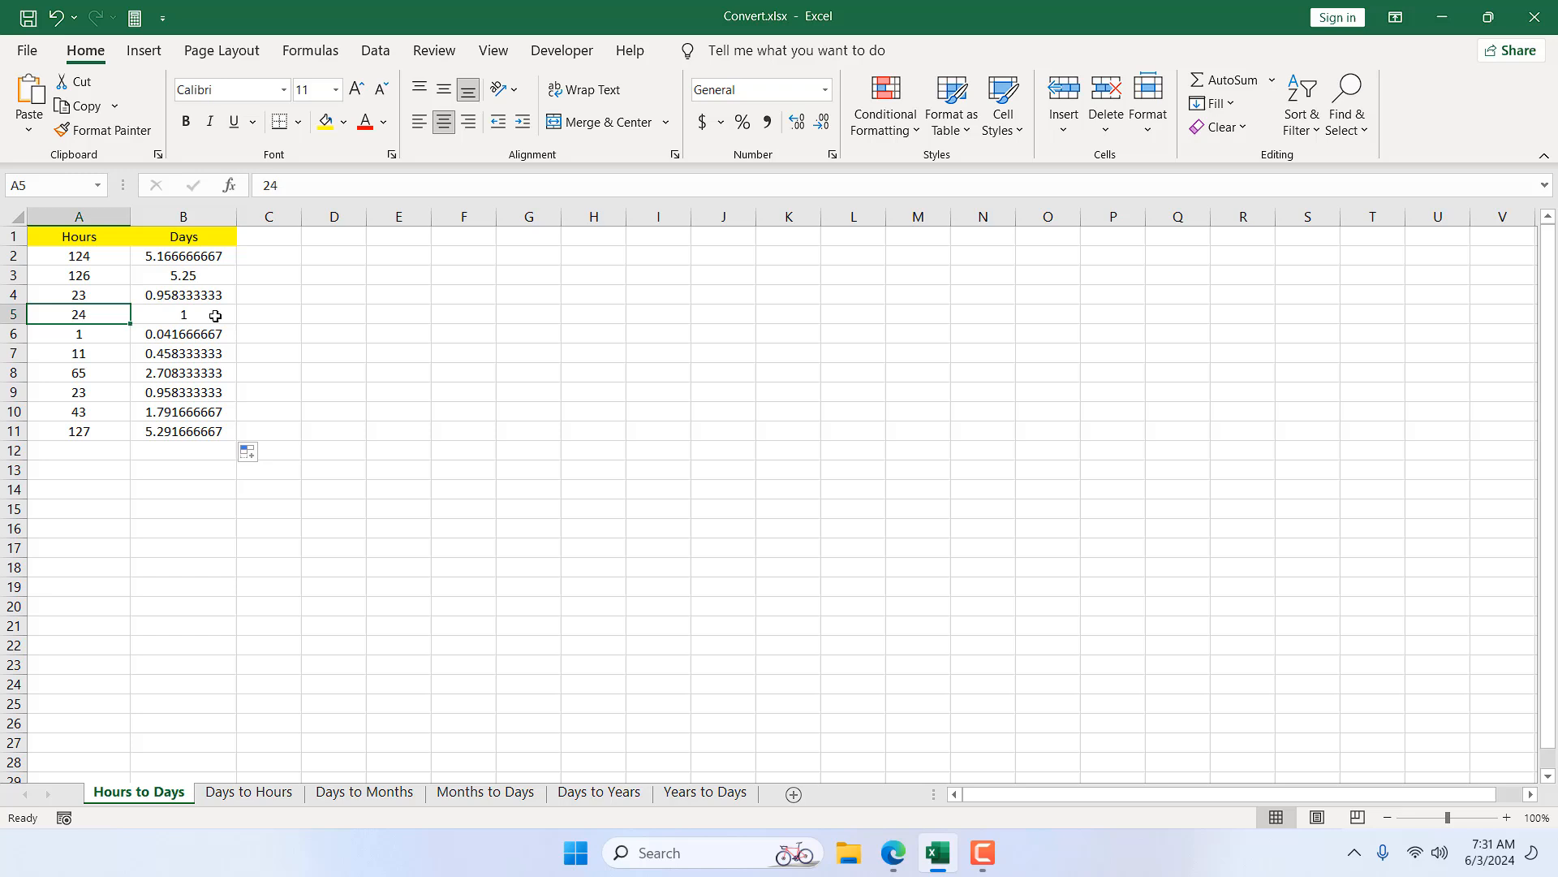
left_click(78, 430)
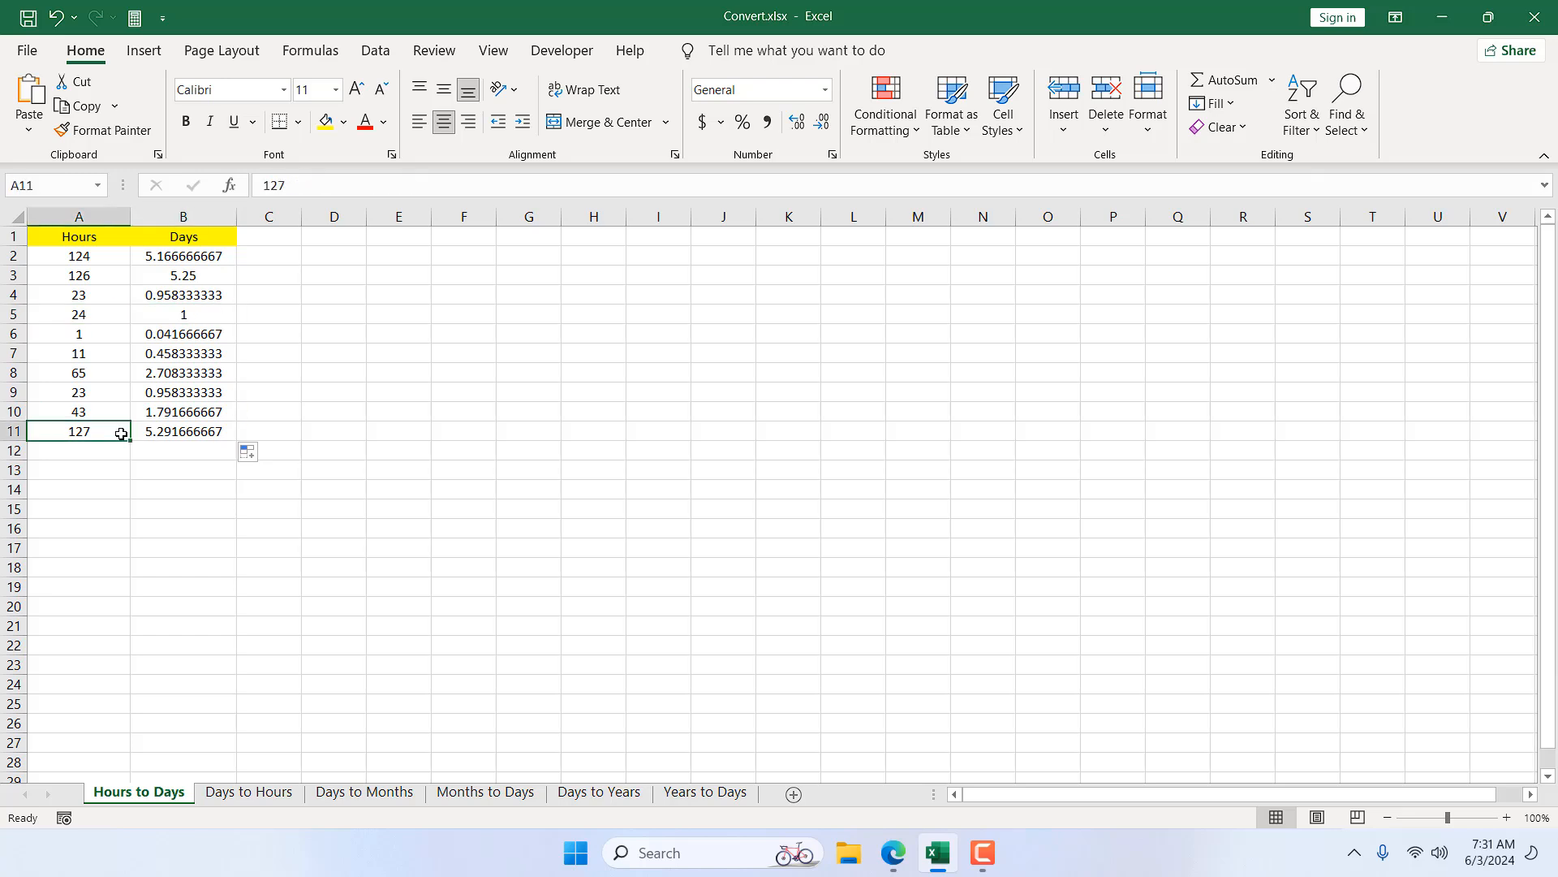
left_click(183, 430)
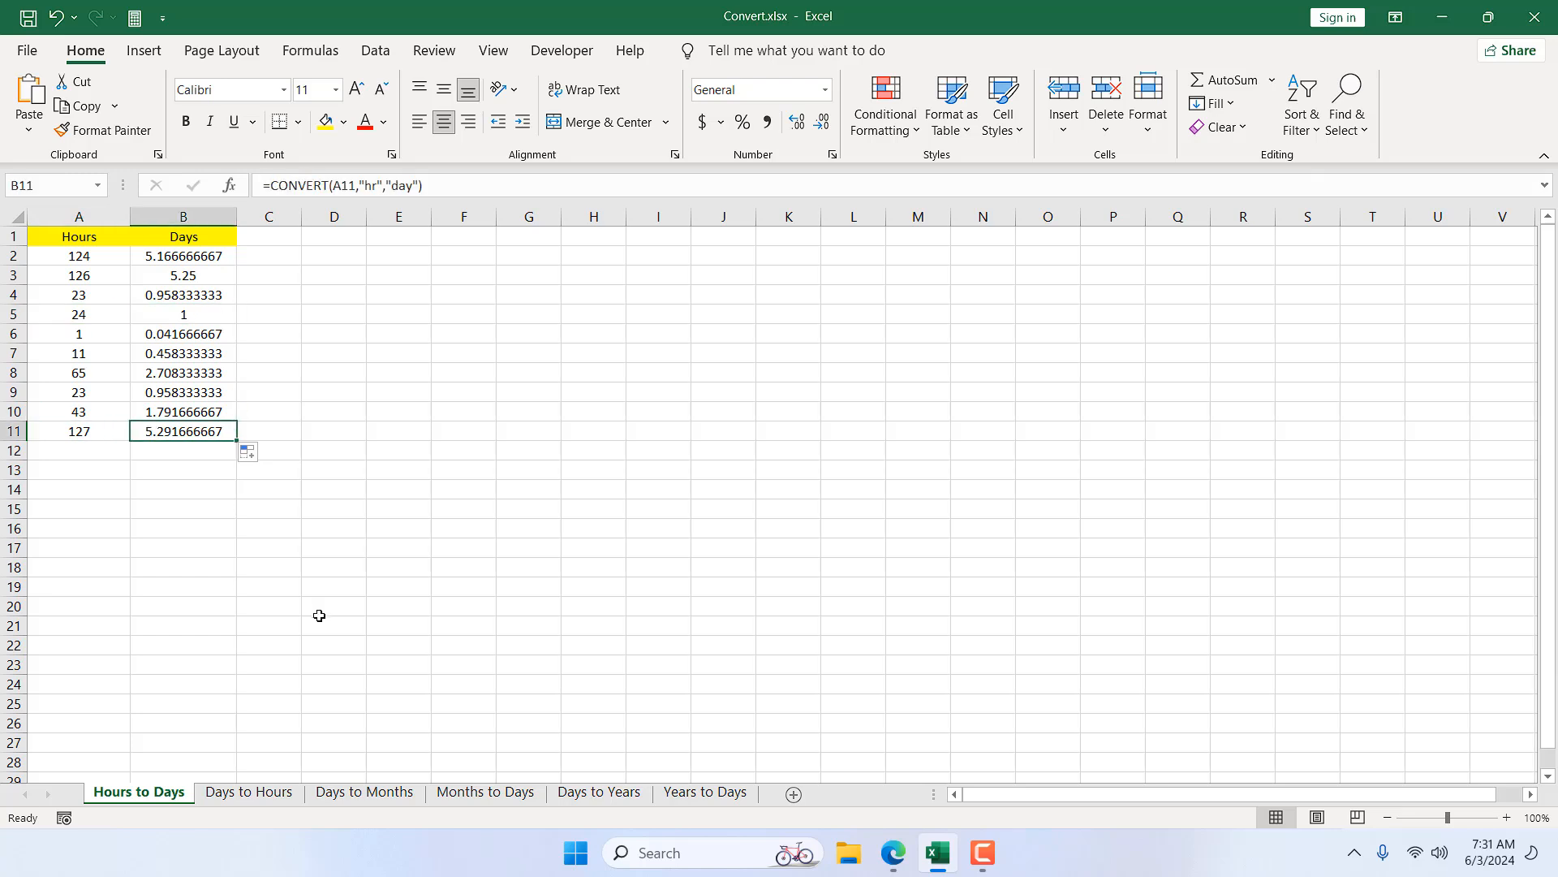